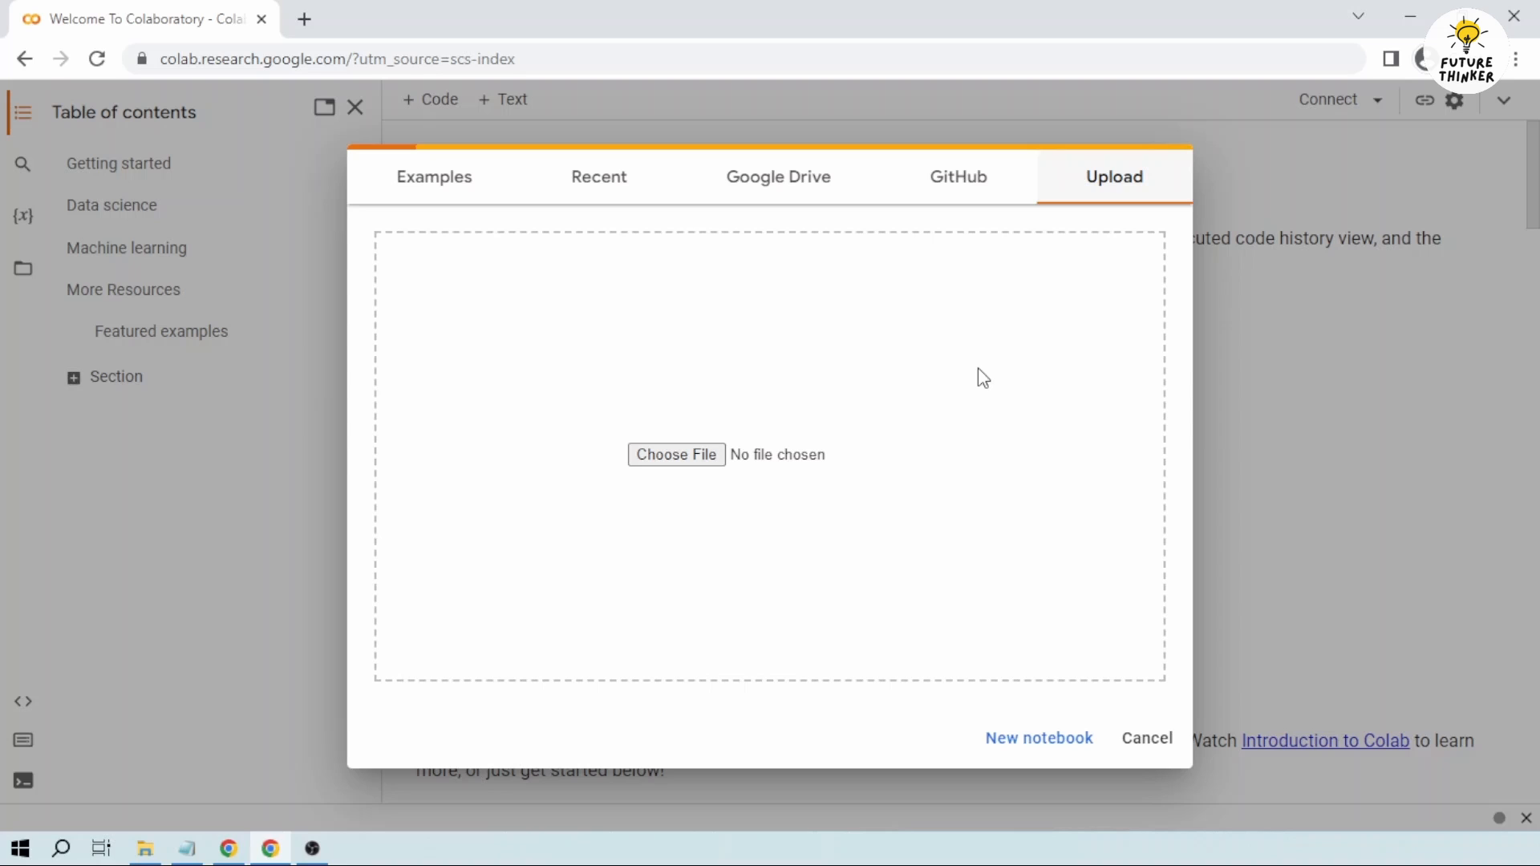
{"action": "mouse_move", "coordinate": [786, 300]}
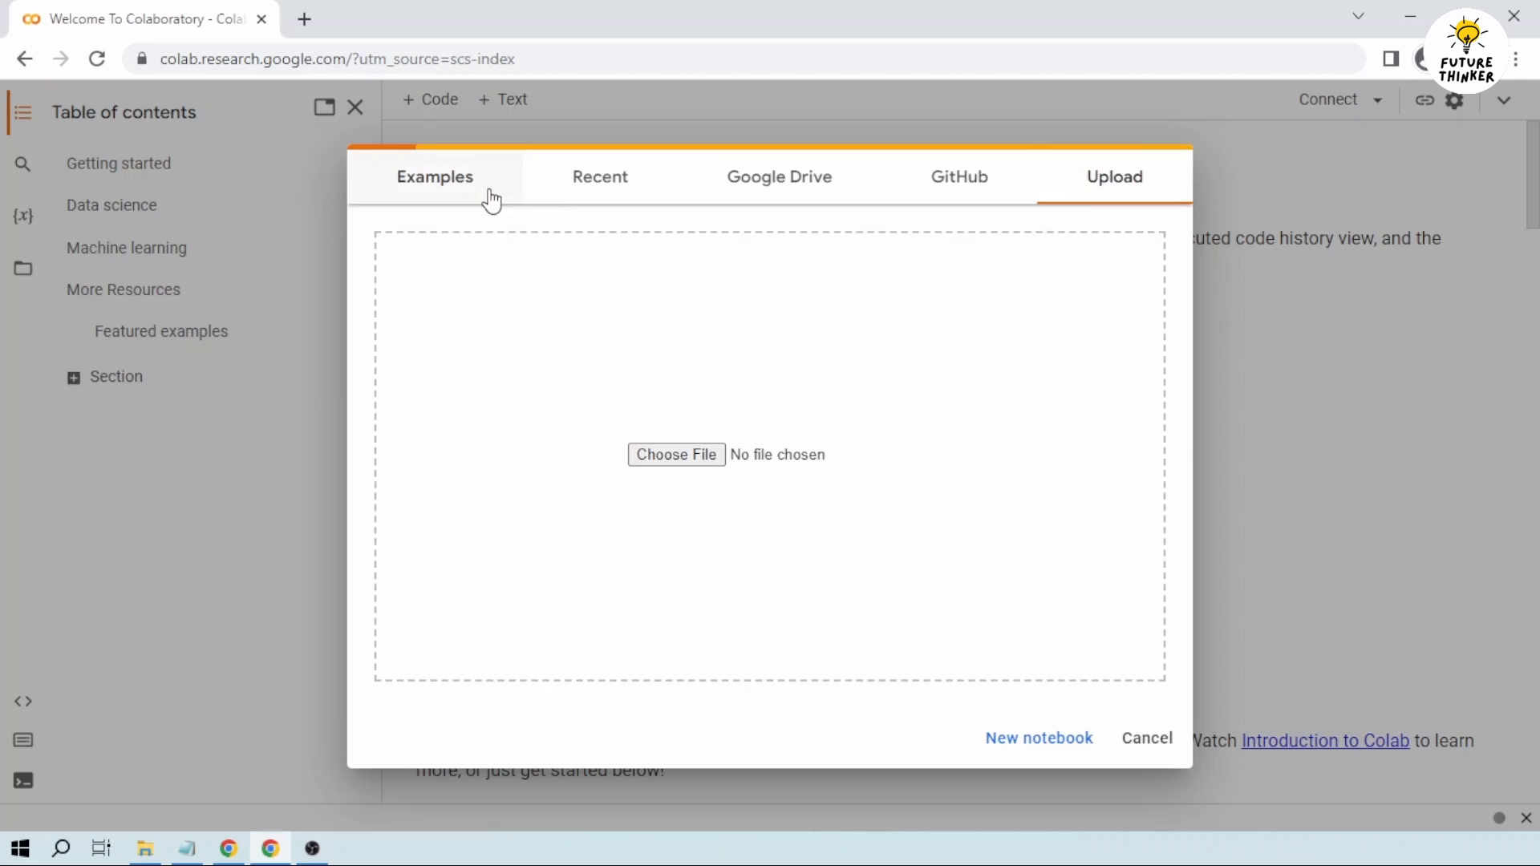
Step: Open loadsafetensors.ipynb from Colab's Recent notebooks to launch the web UI
{"action": "left_click", "coordinate": [598, 176]}
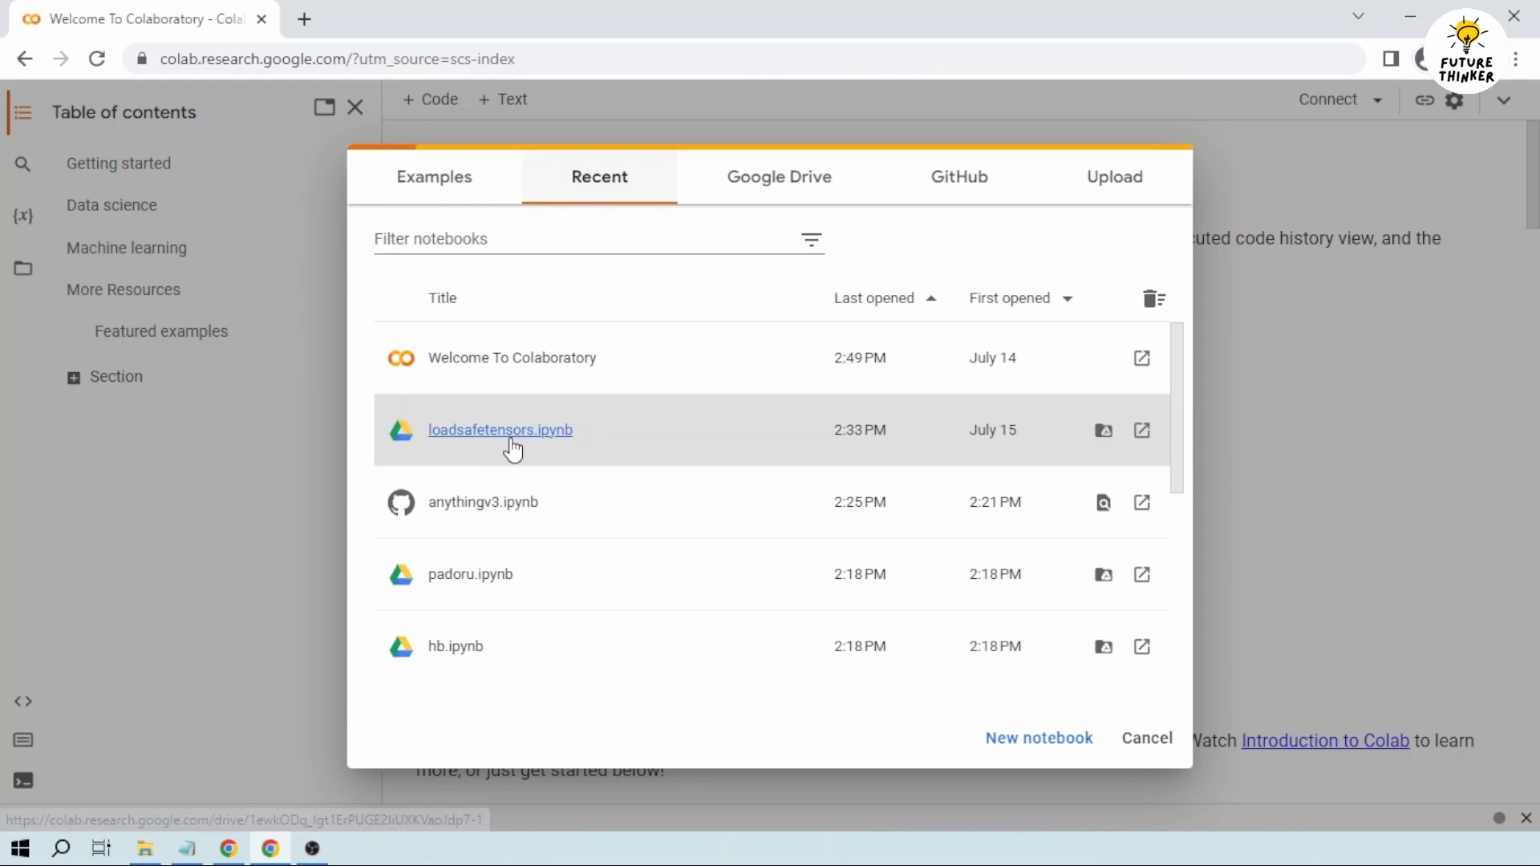
{"action": "left_click", "coordinate": [1145, 738]}
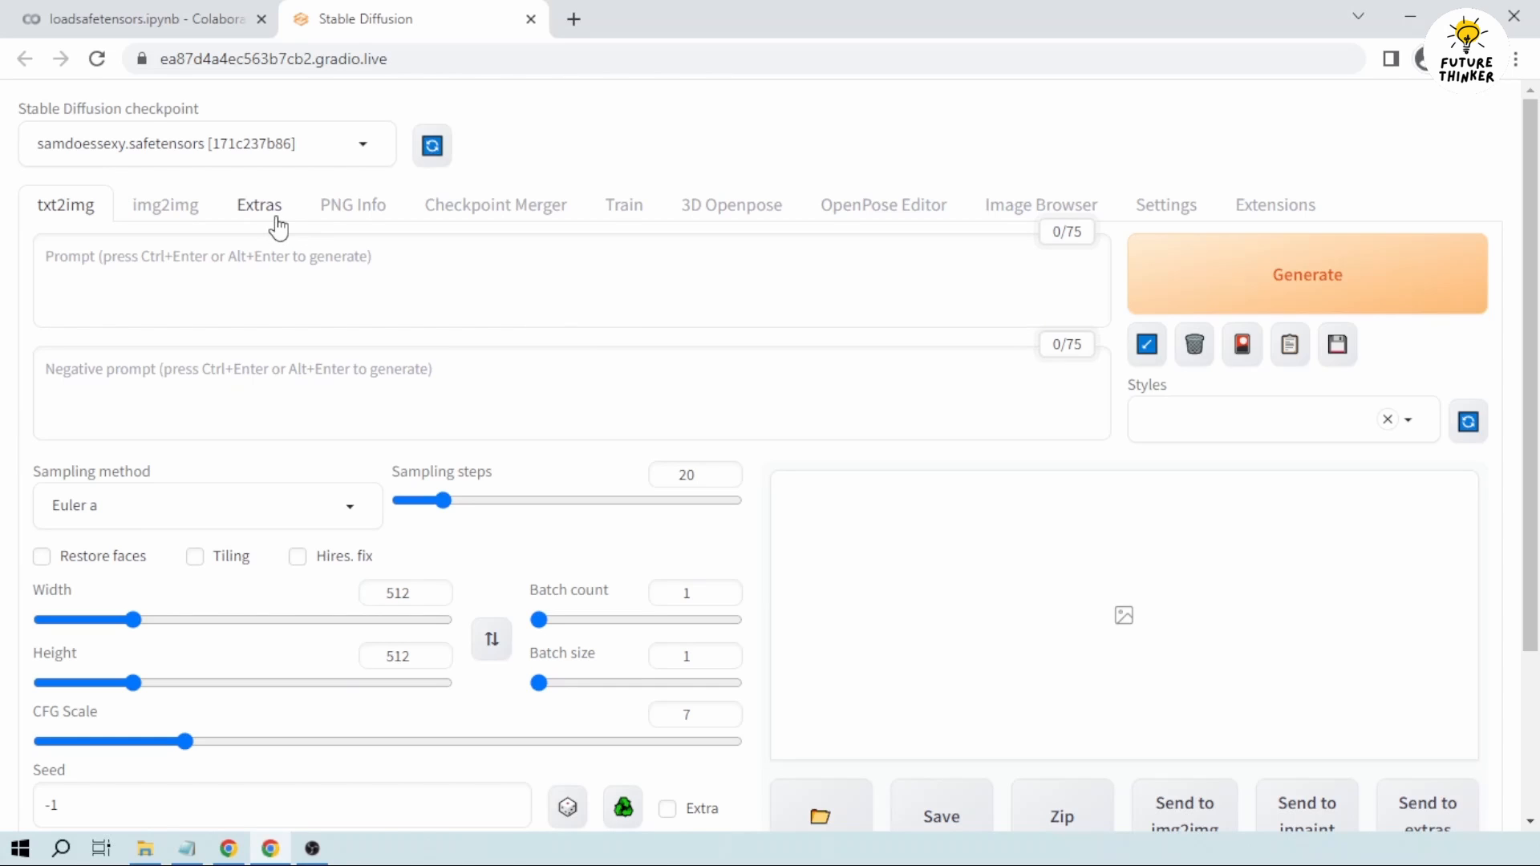
Step: Go to Extras and pick the 00010 tuxedo portrait in the upload file chooser
{"action": "left_click", "coordinate": [258, 203]}
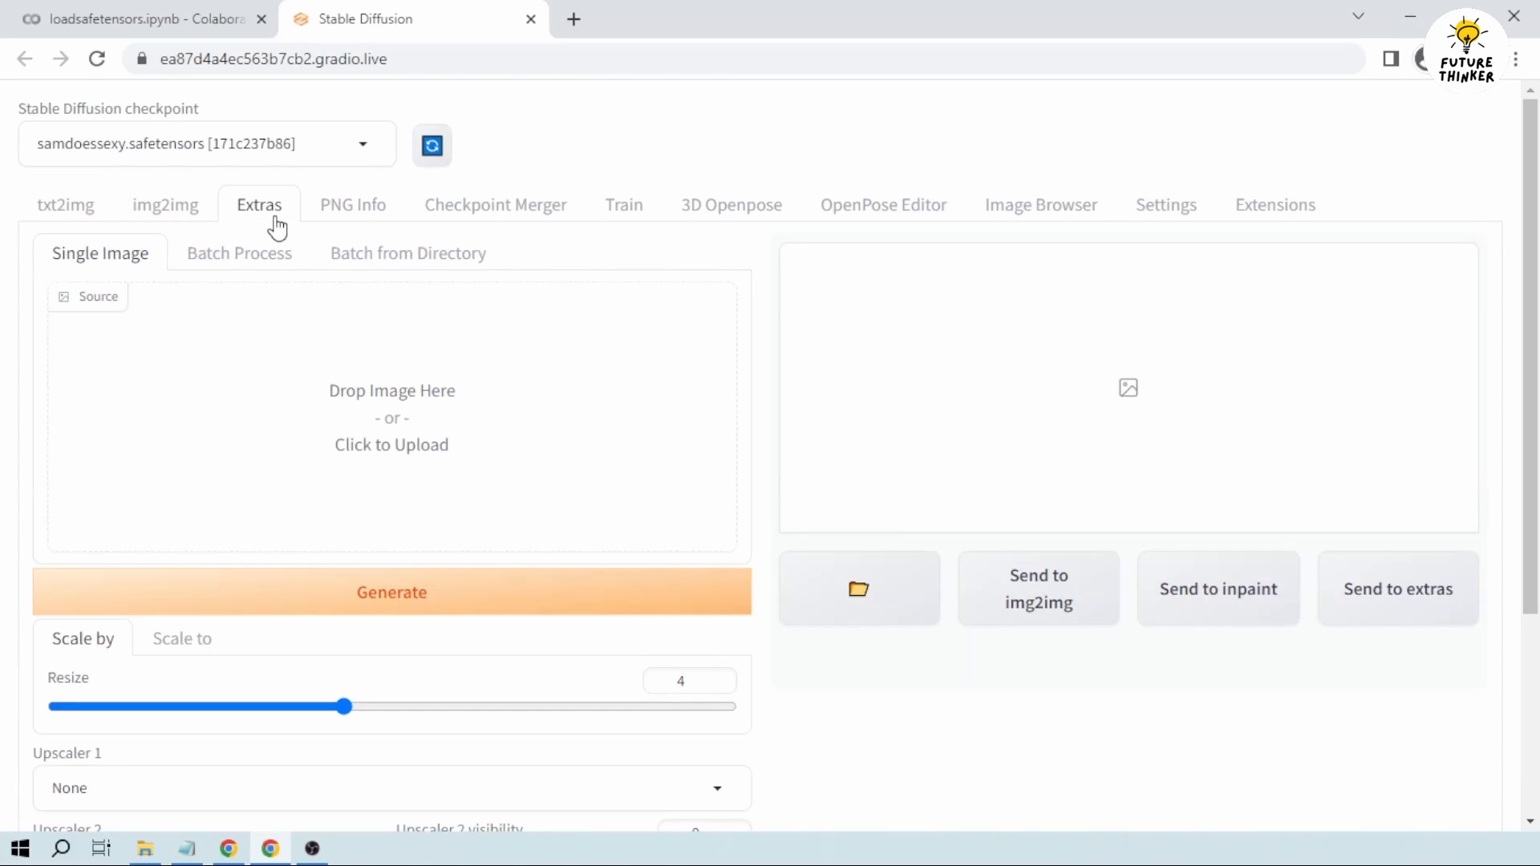
{"action": "mouse_move", "coordinate": [274, 231]}
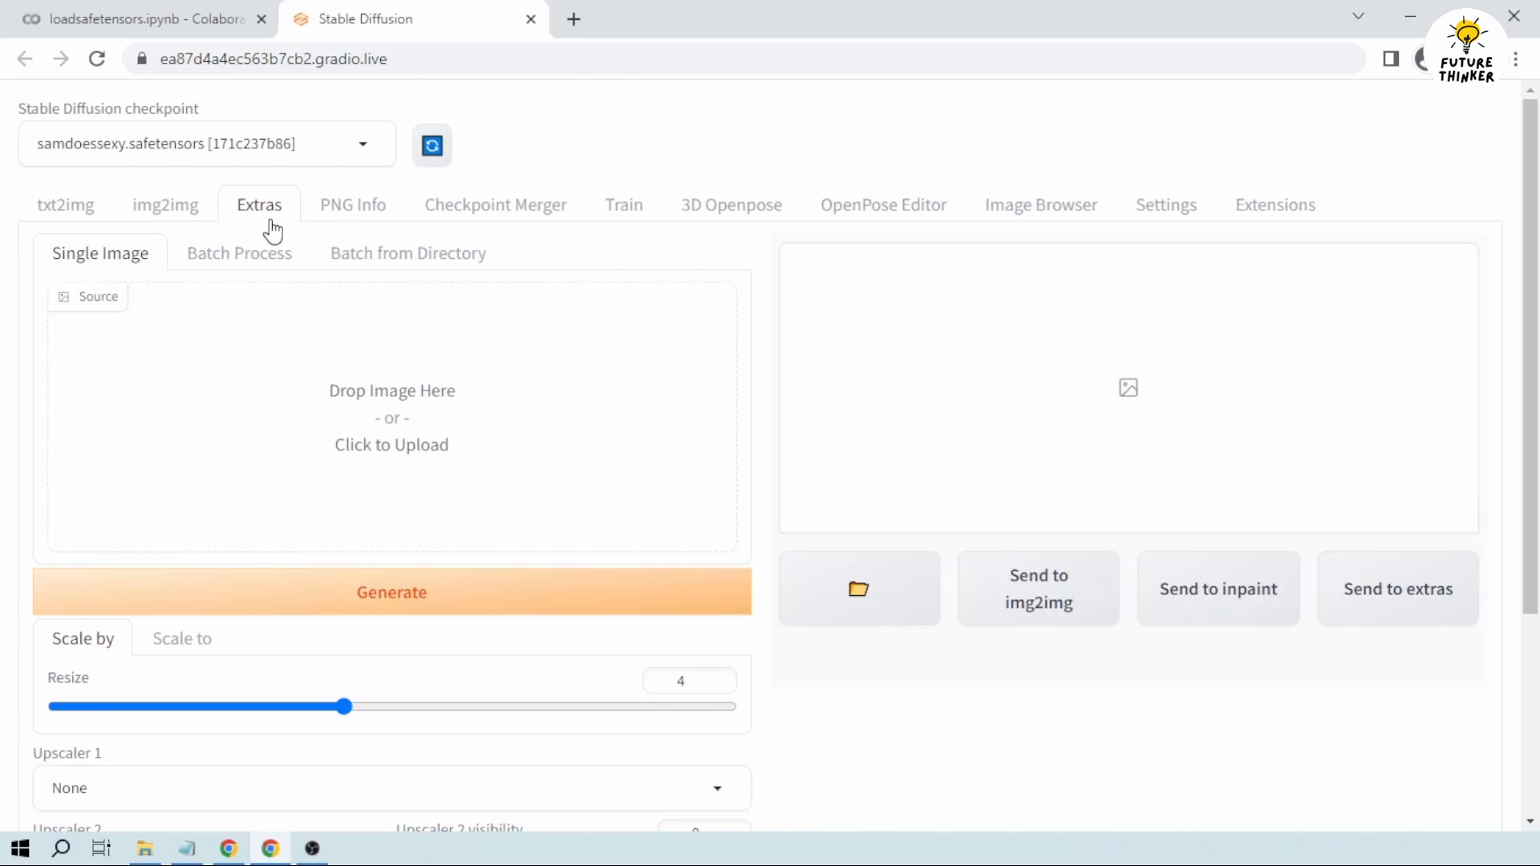
{"action": "mouse_move", "coordinate": [324, 422]}
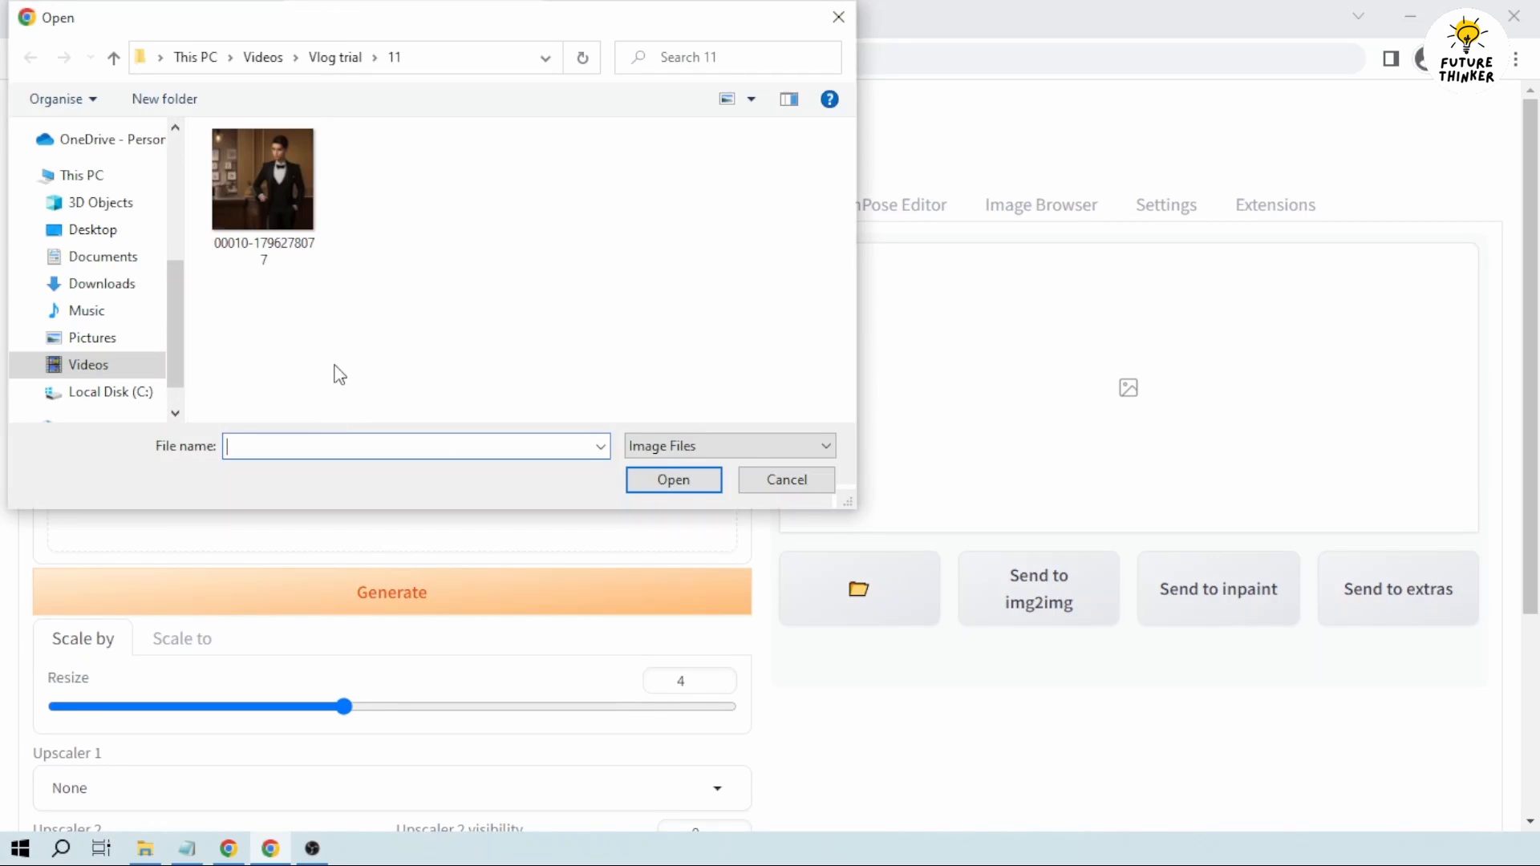
{"action": "left_click", "coordinate": [263, 178]}
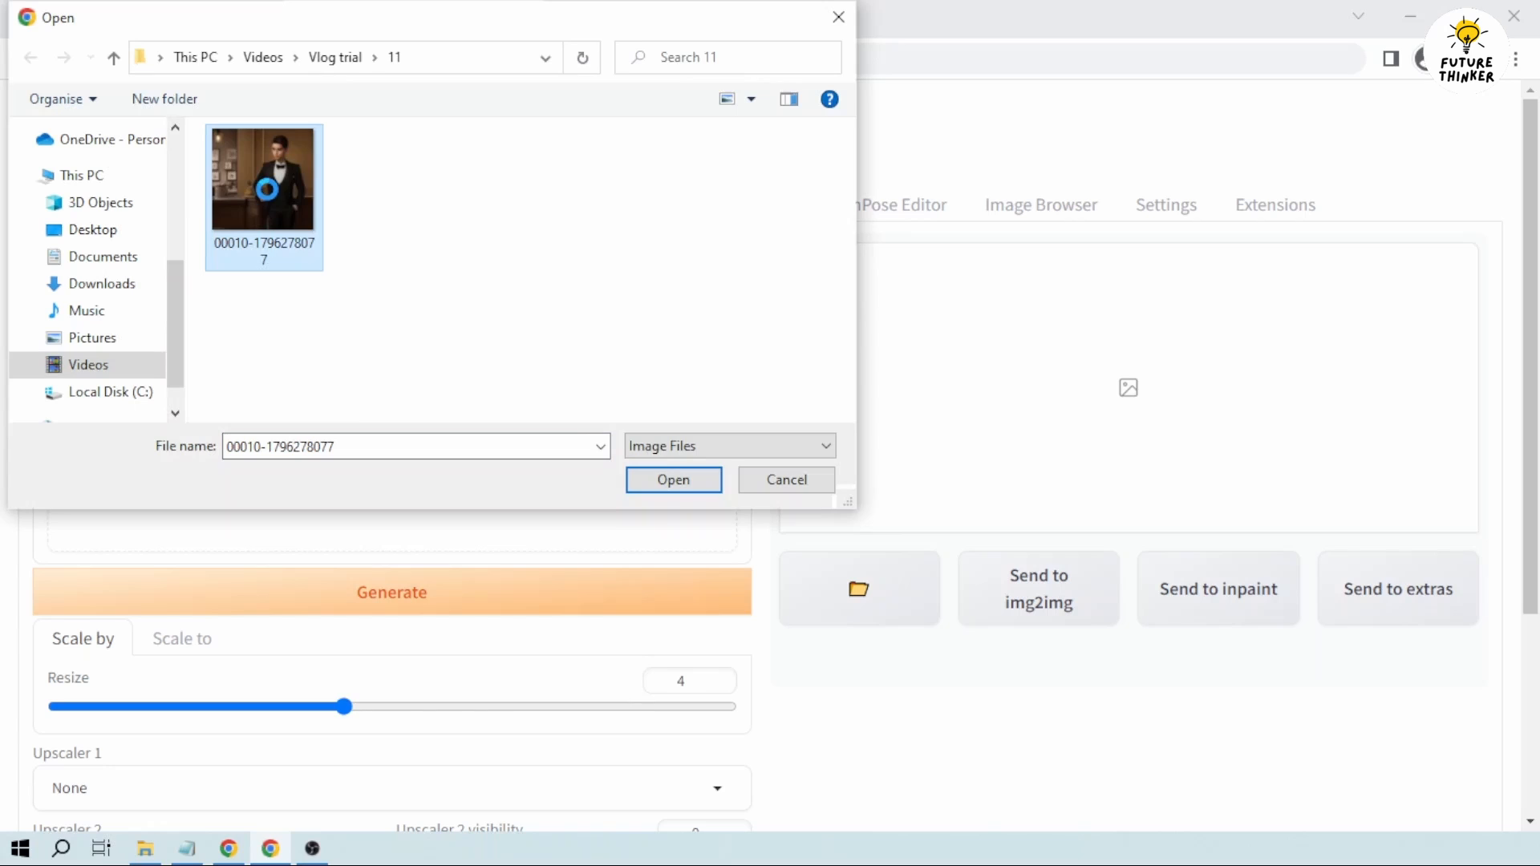
{"action": "right_click", "coordinate": [263, 176]}
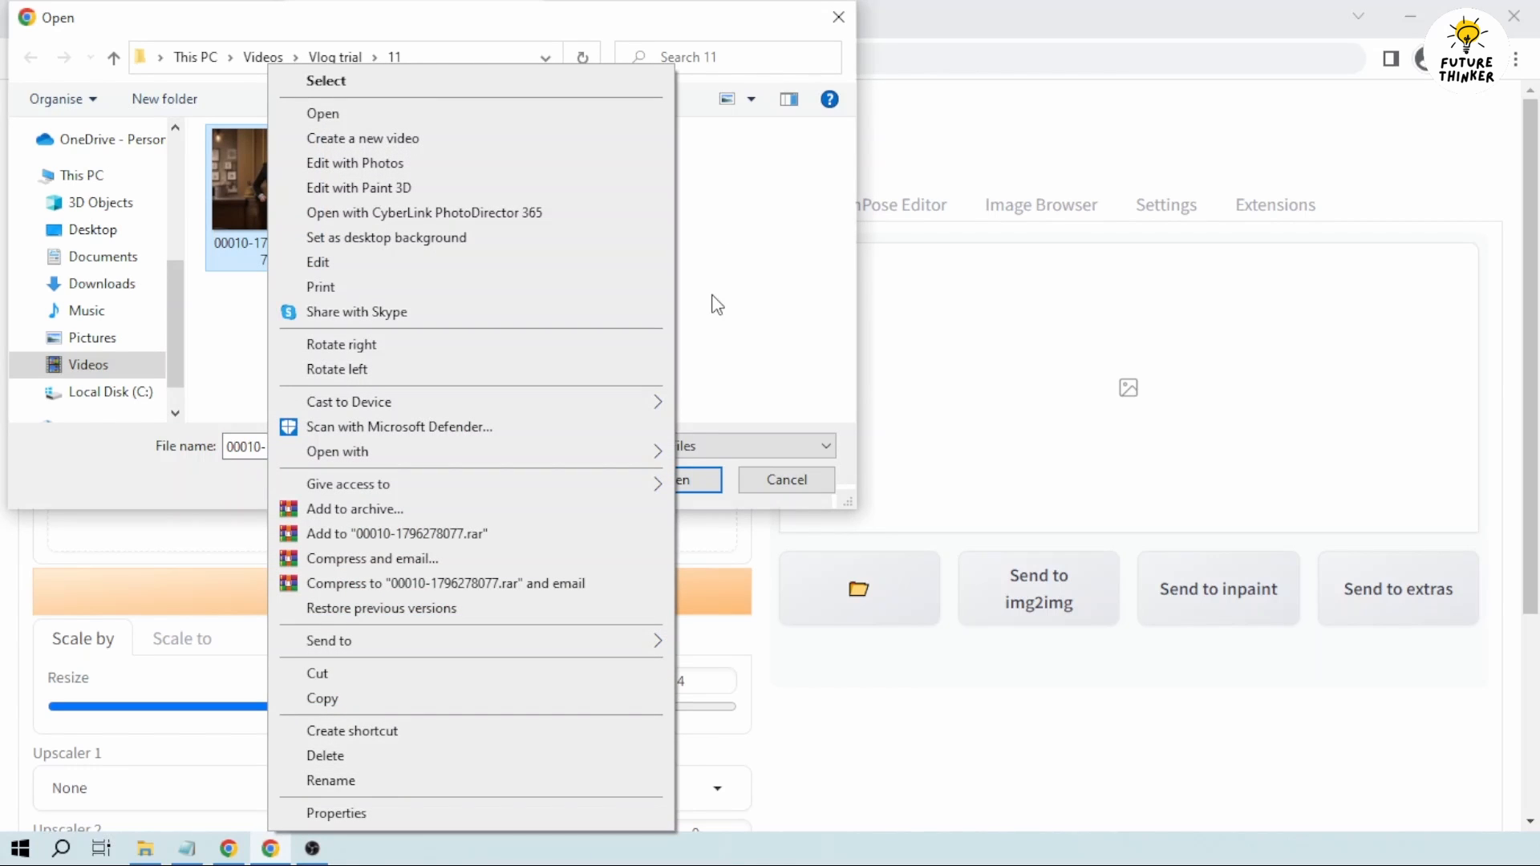
{"action": "left_click", "coordinate": [377, 197]}
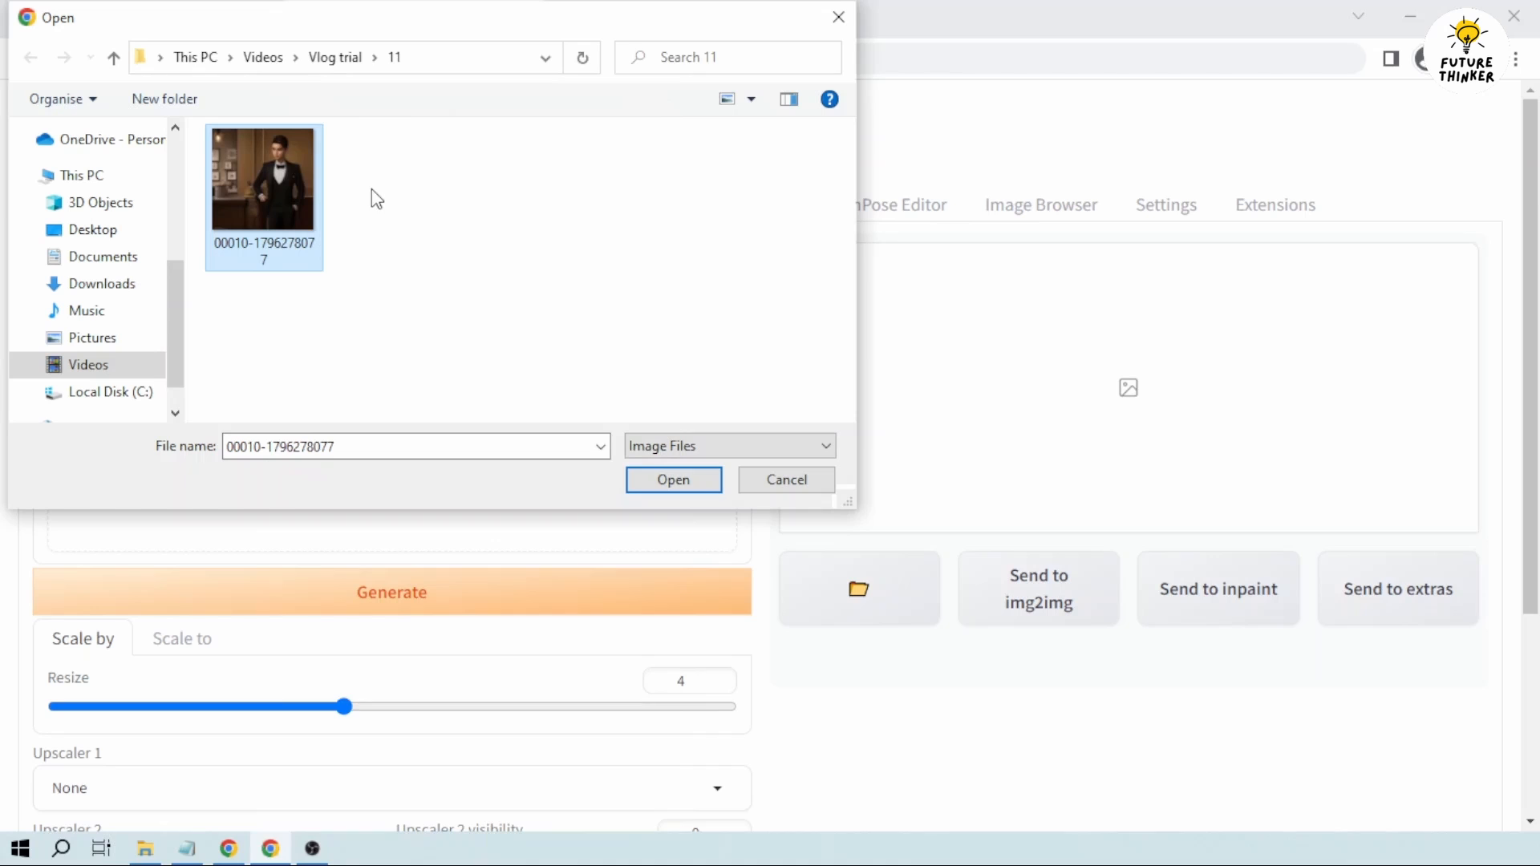
Step: View the original low-resolution tuxedo PNG in its own Chrome tab, zoomed in
{"action": "left_click", "coordinate": [672, 479]}
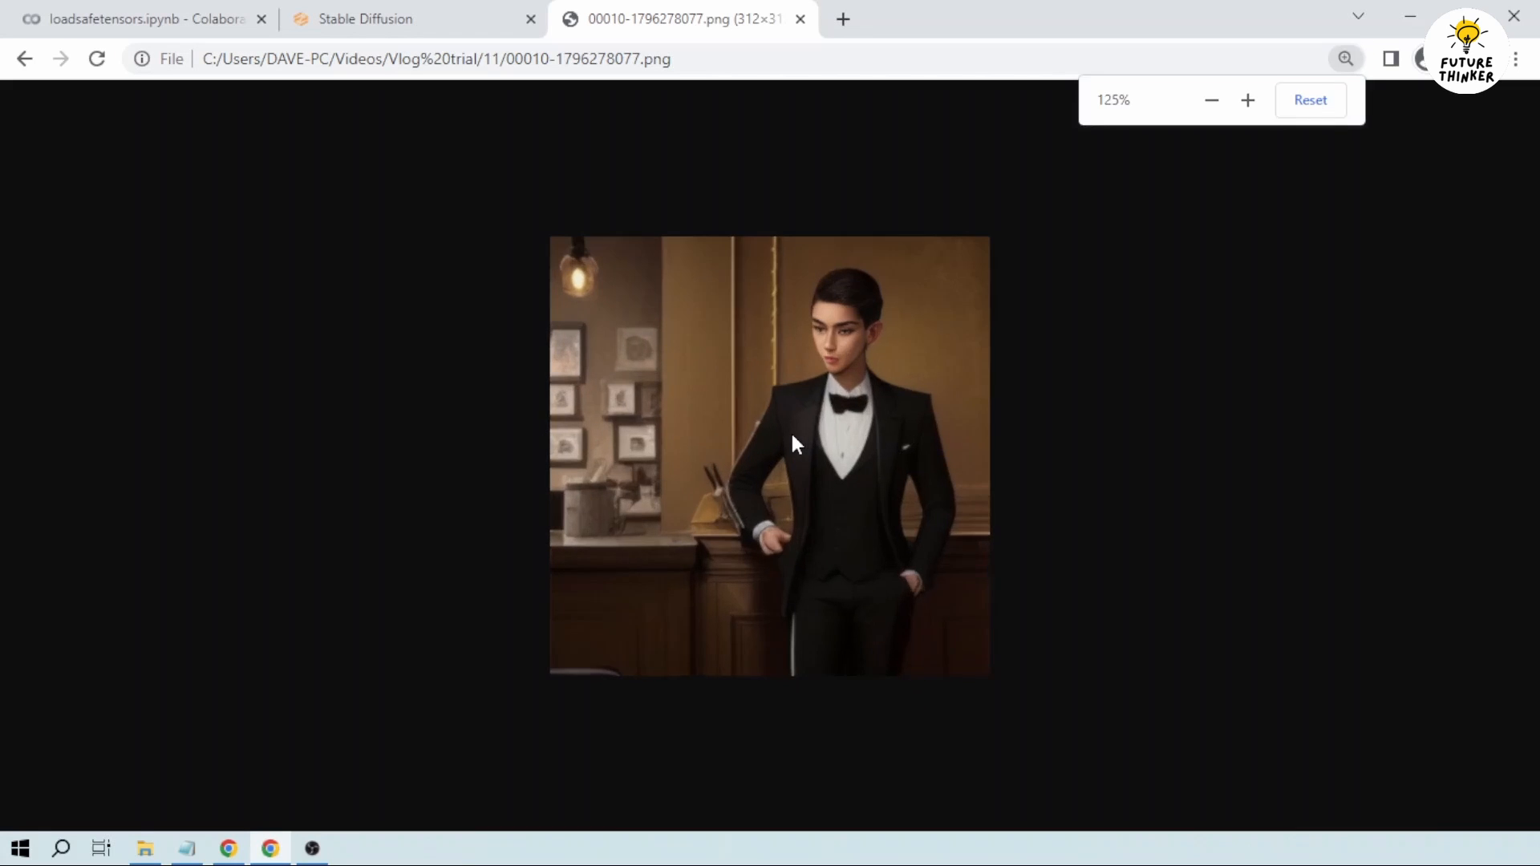
{"action": "left_click", "coordinate": [1247, 100]}
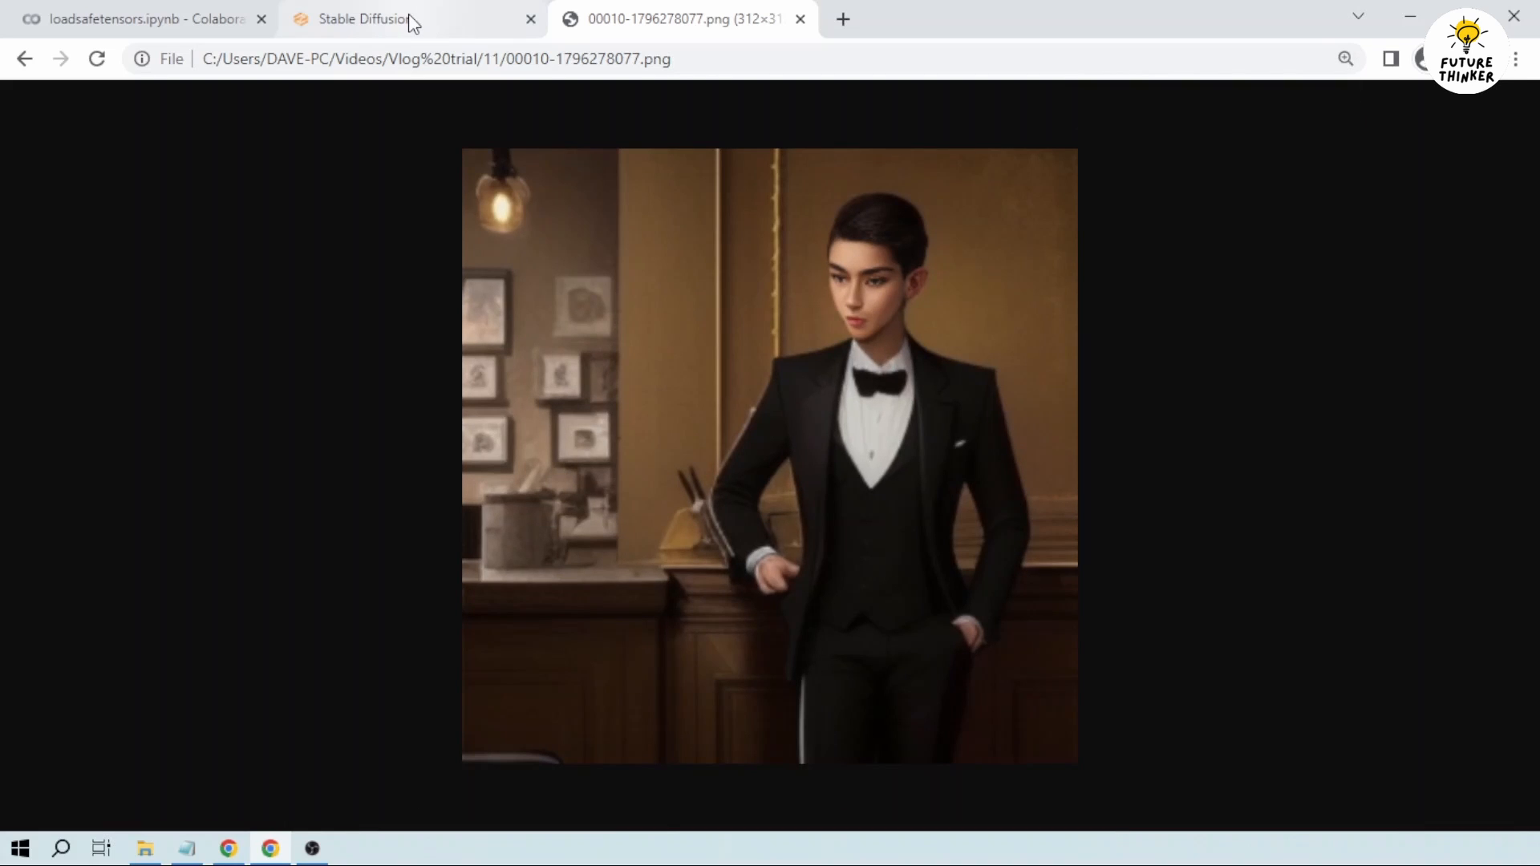
{"action": "mouse_move", "coordinate": [800, 330]}
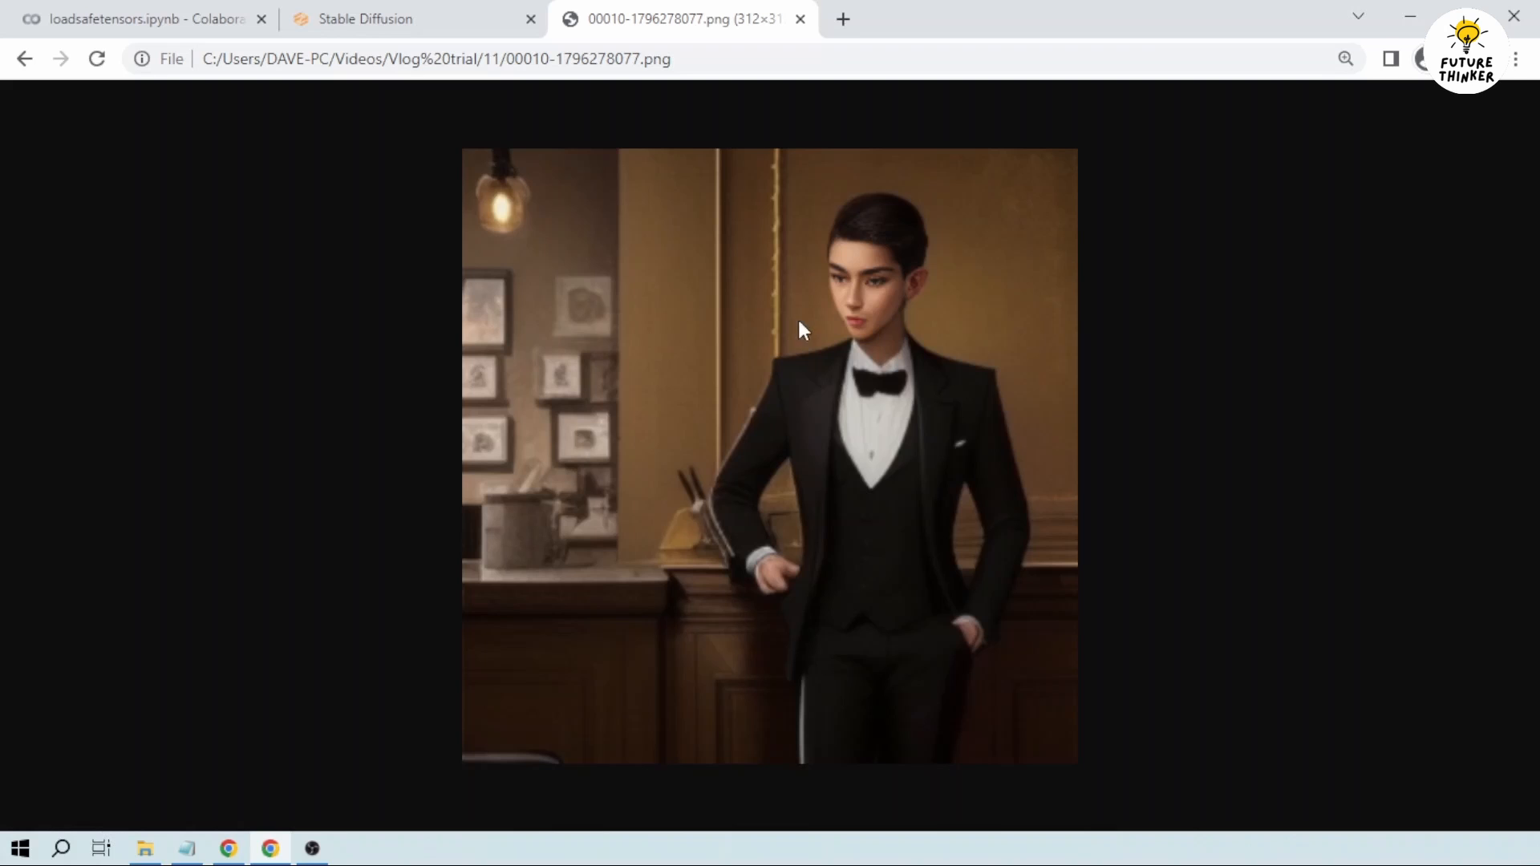
Step: Load the portrait in Extras at Resize 4 with R-ESRGAN 4x+ Anime6B as Upscaler 1
{"action": "left_click", "coordinate": [364, 19]}
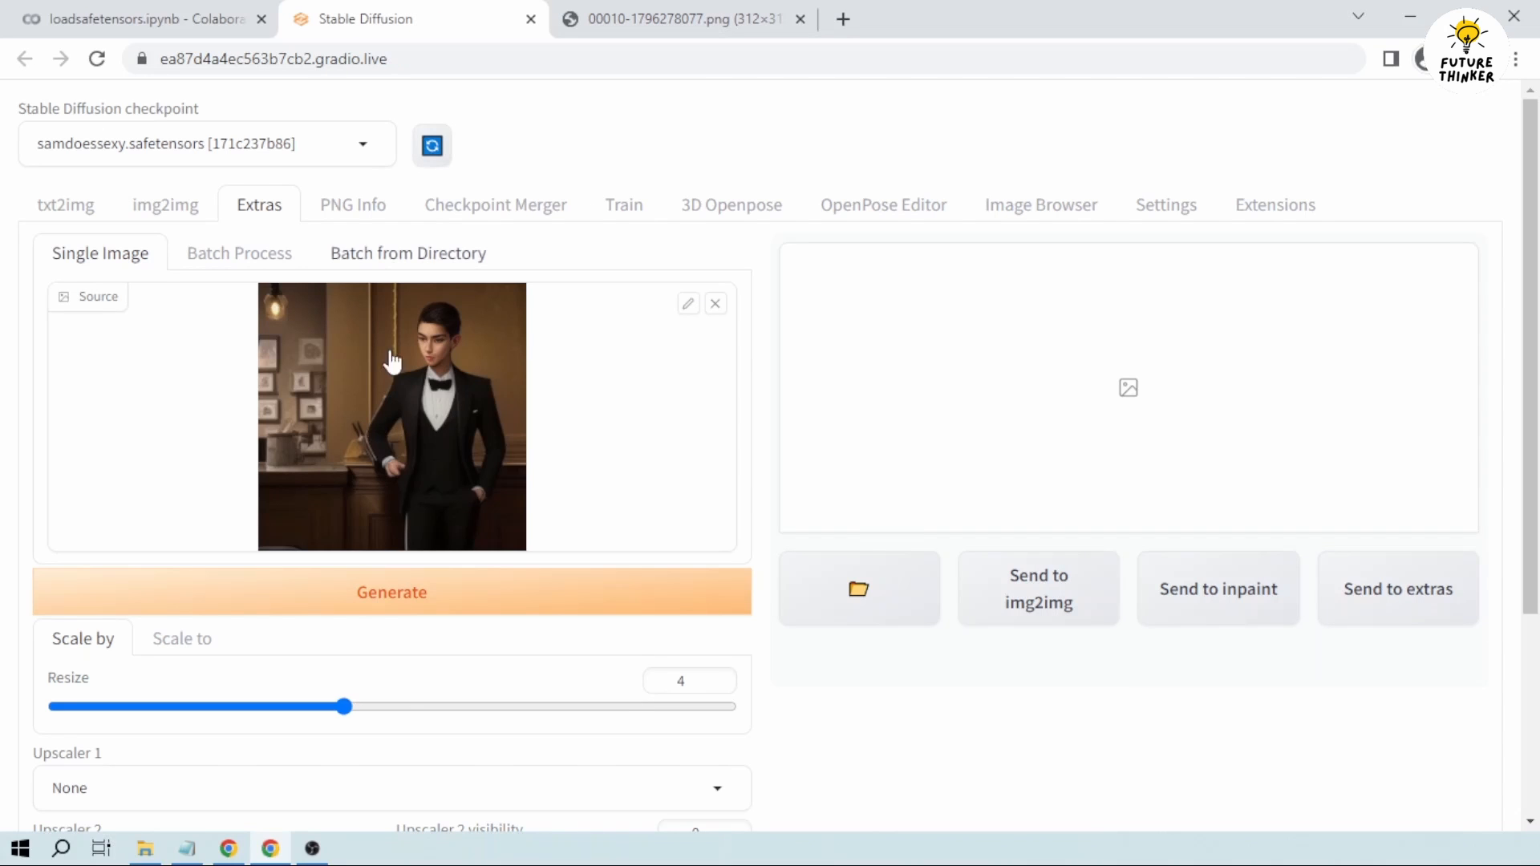
{"action": "scroll", "scroll_direction": "down", "scroll_amount": 3}
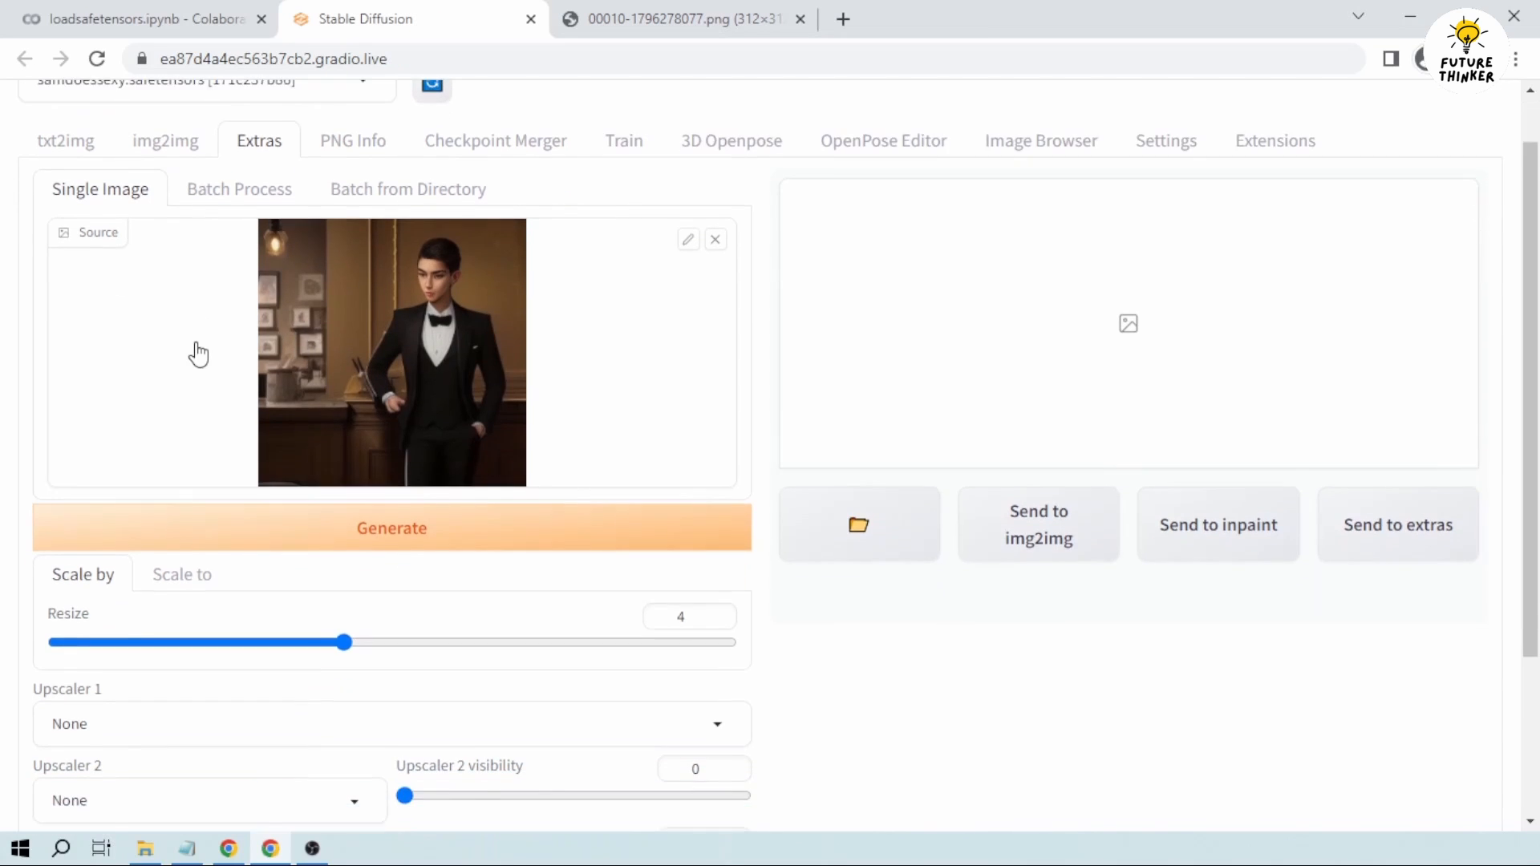
{"action": "scroll", "scroll_direction": "down", "scroll_amount": 3}
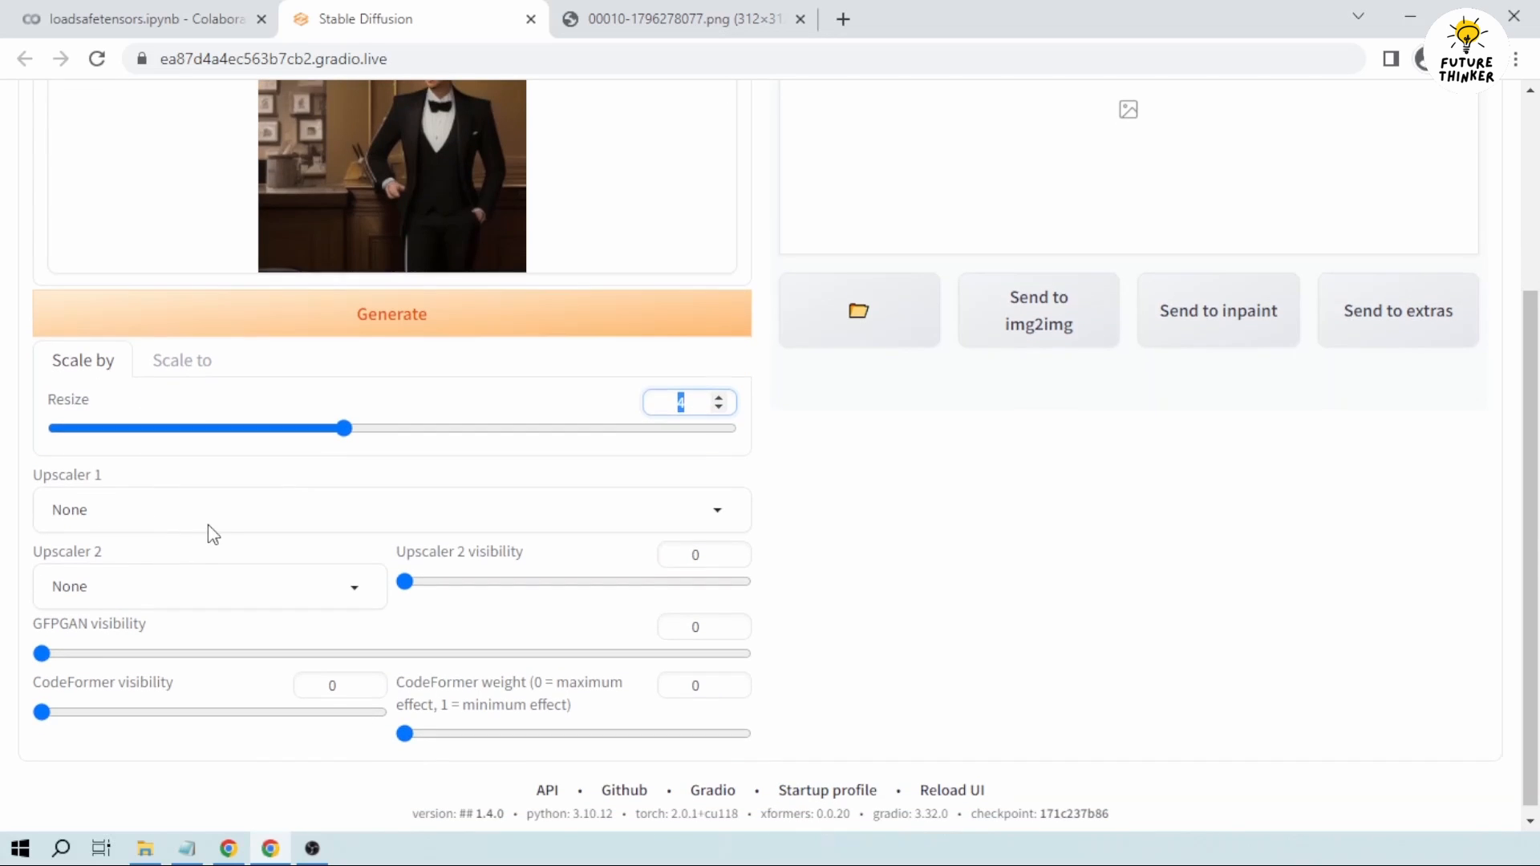
{"action": "left_click", "coordinate": [391, 509]}
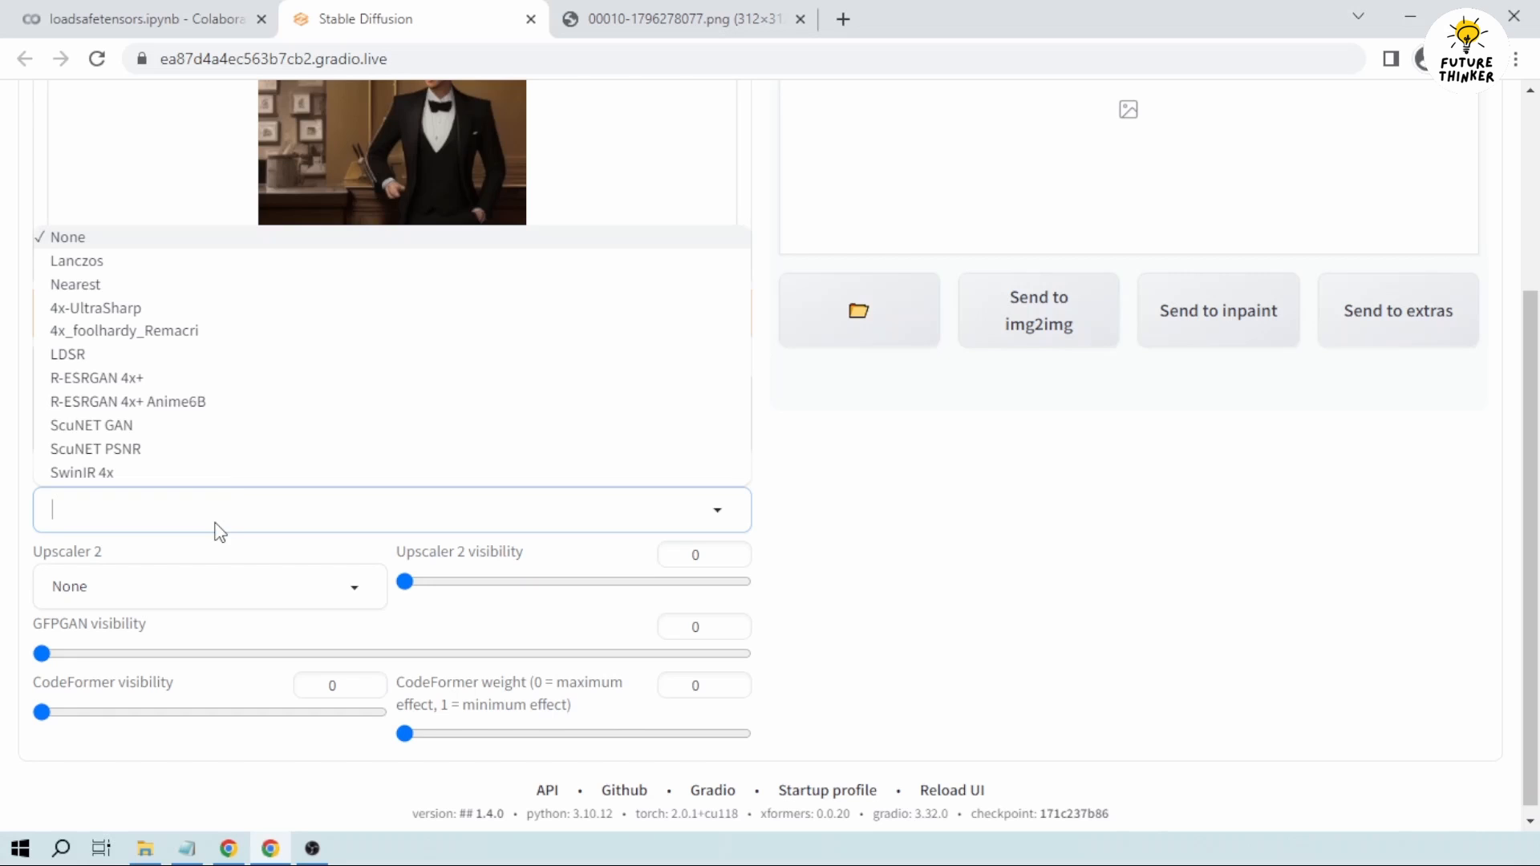
{"action": "mouse_move", "coordinate": [225, 406]}
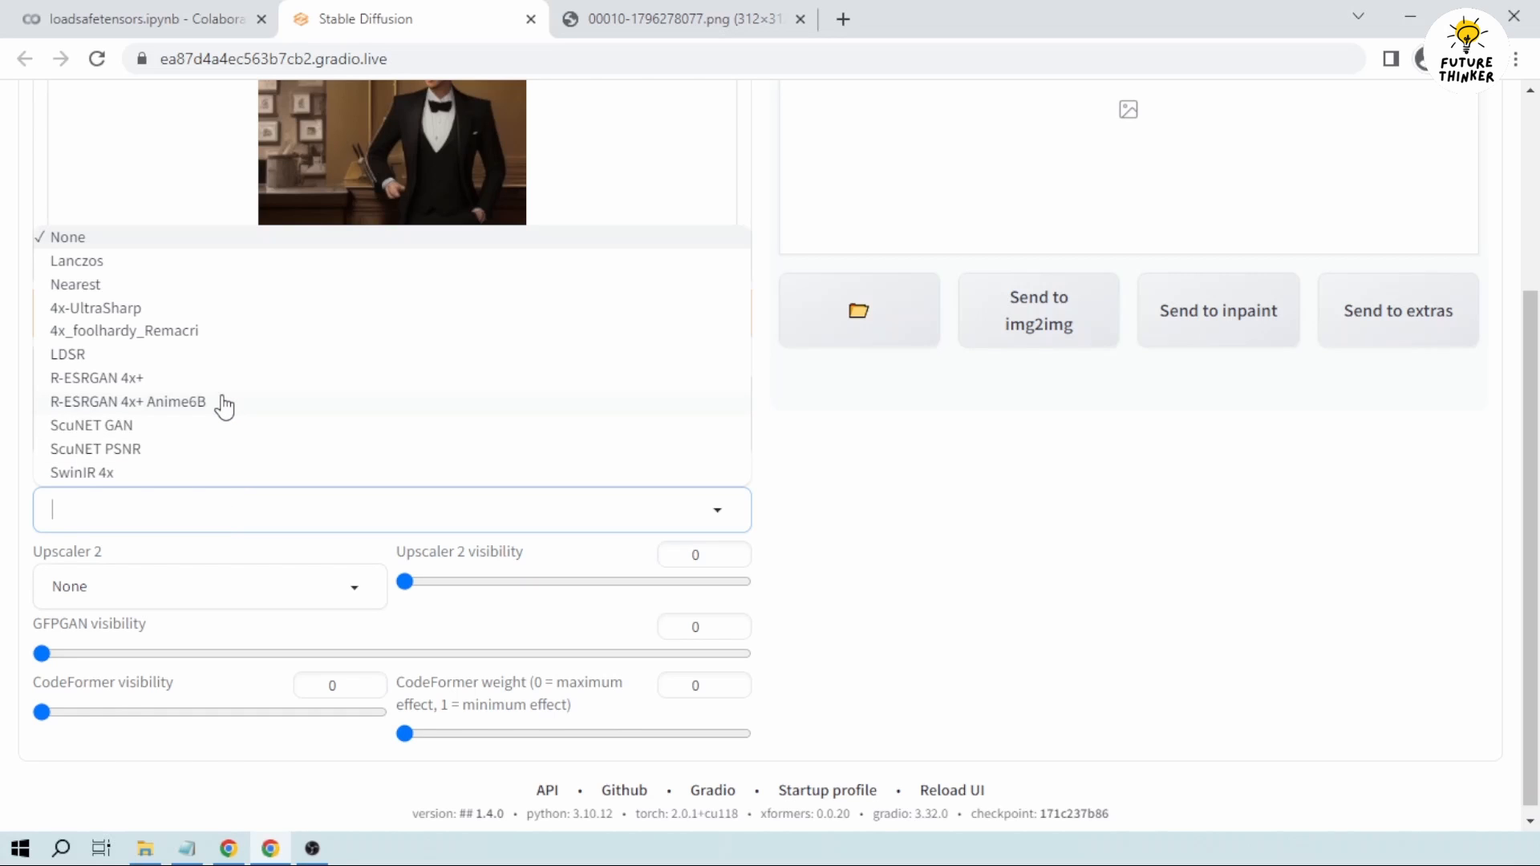
{"action": "left_click", "coordinate": [129, 401]}
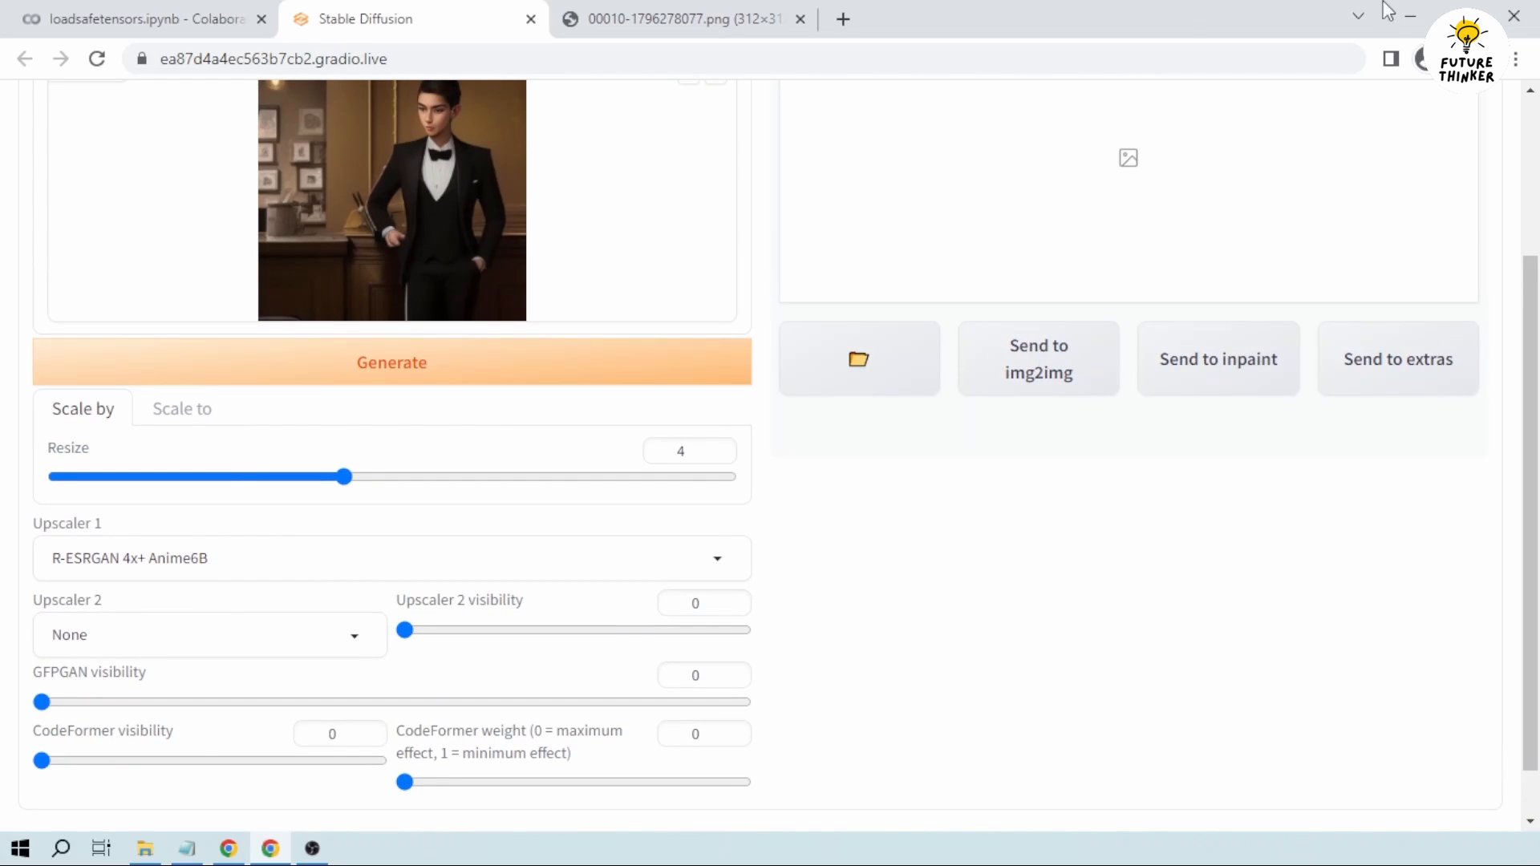
Step: Check the original low-resolution portrait in its tab before upscaling
{"action": "left_click", "coordinate": [677, 19]}
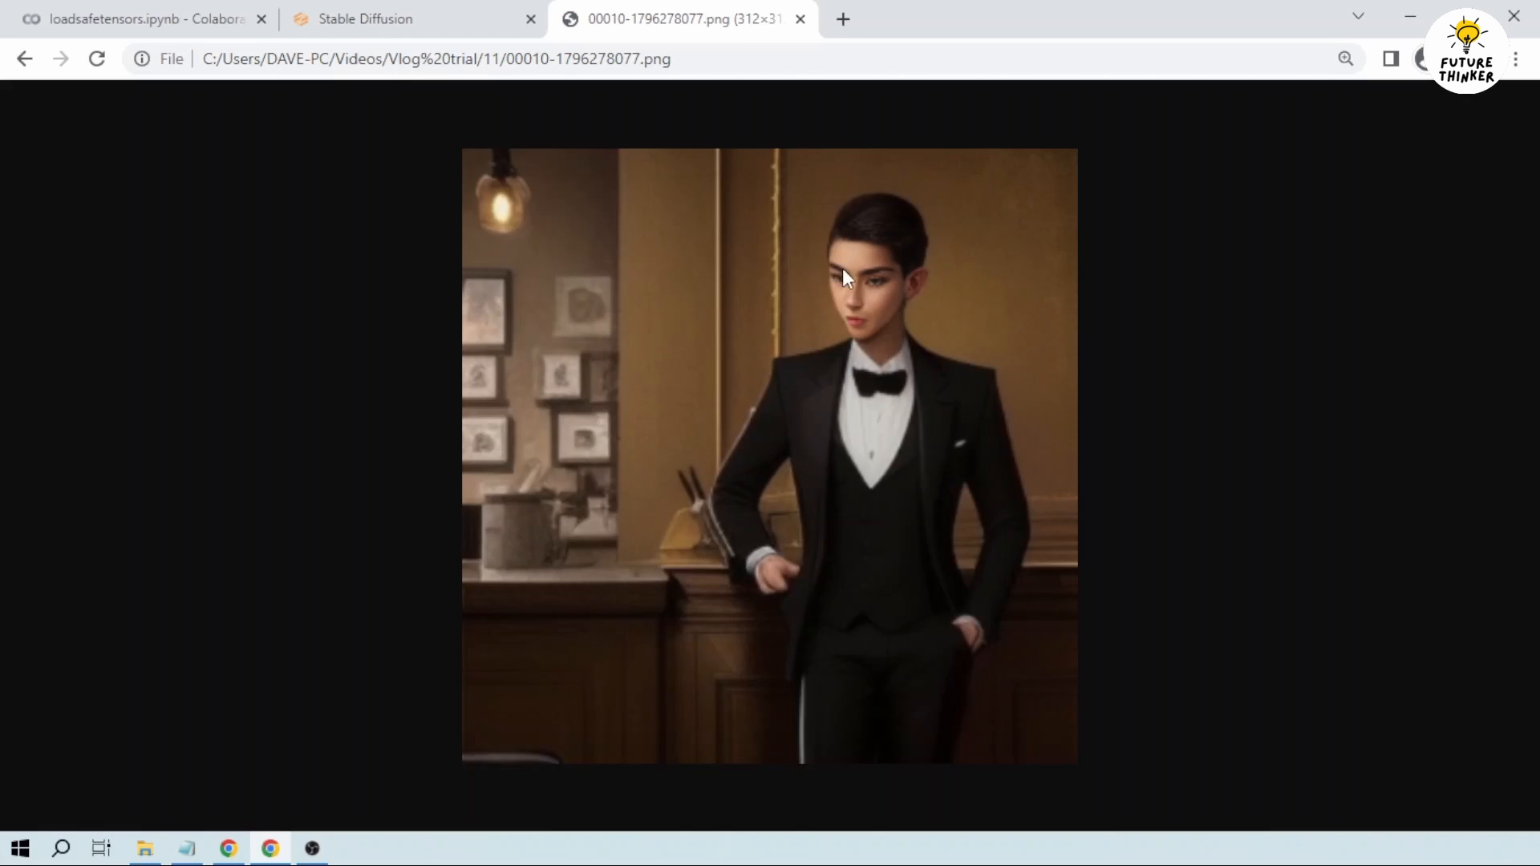
{"action": "mouse_move", "coordinate": [903, 409]}
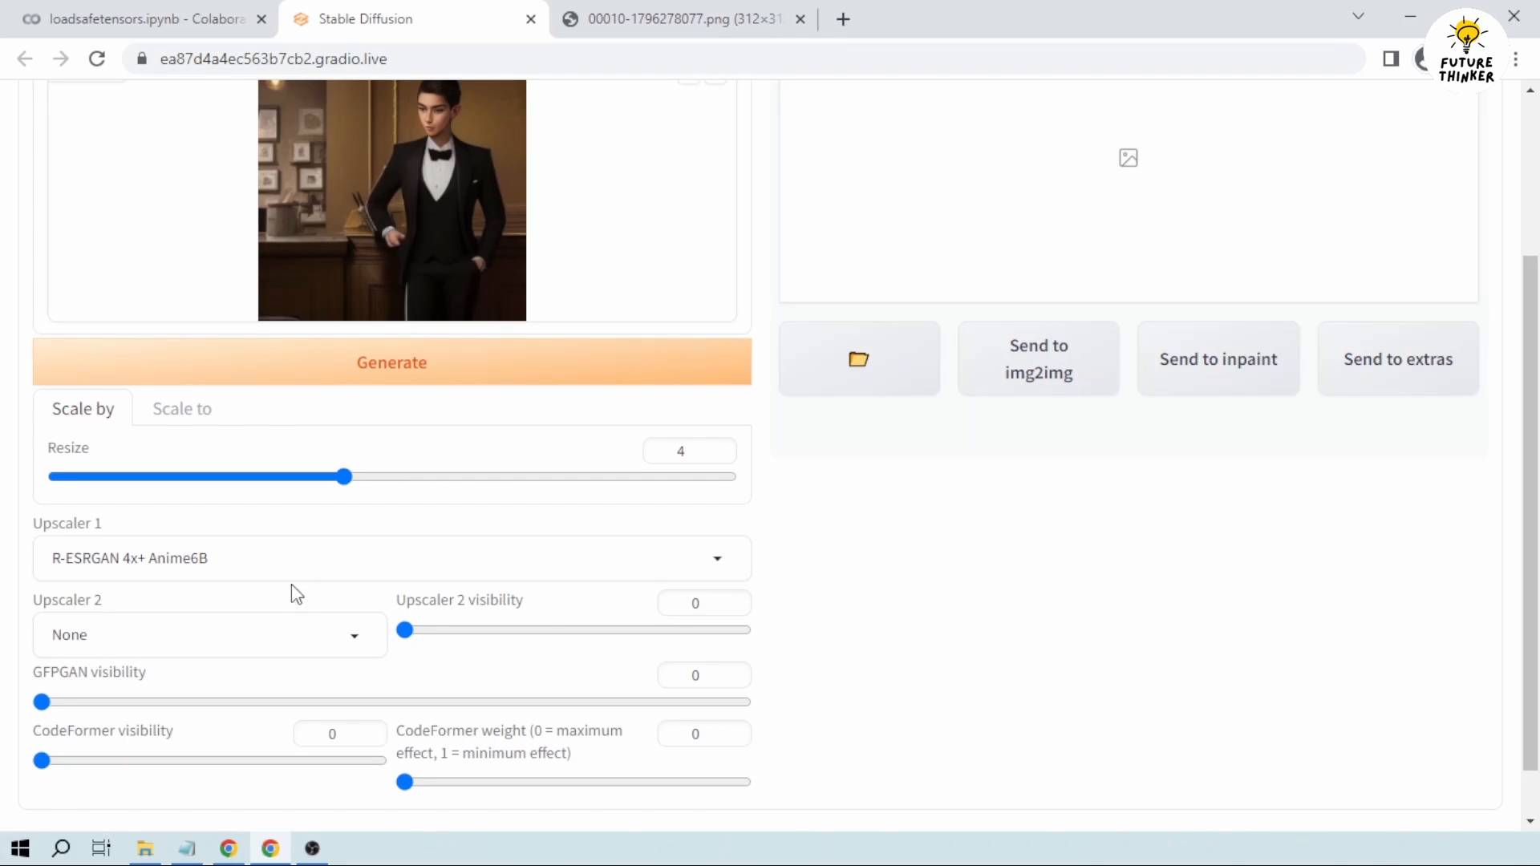
{"action": "scroll", "scroll_direction": "down", "scroll_amount": 3}
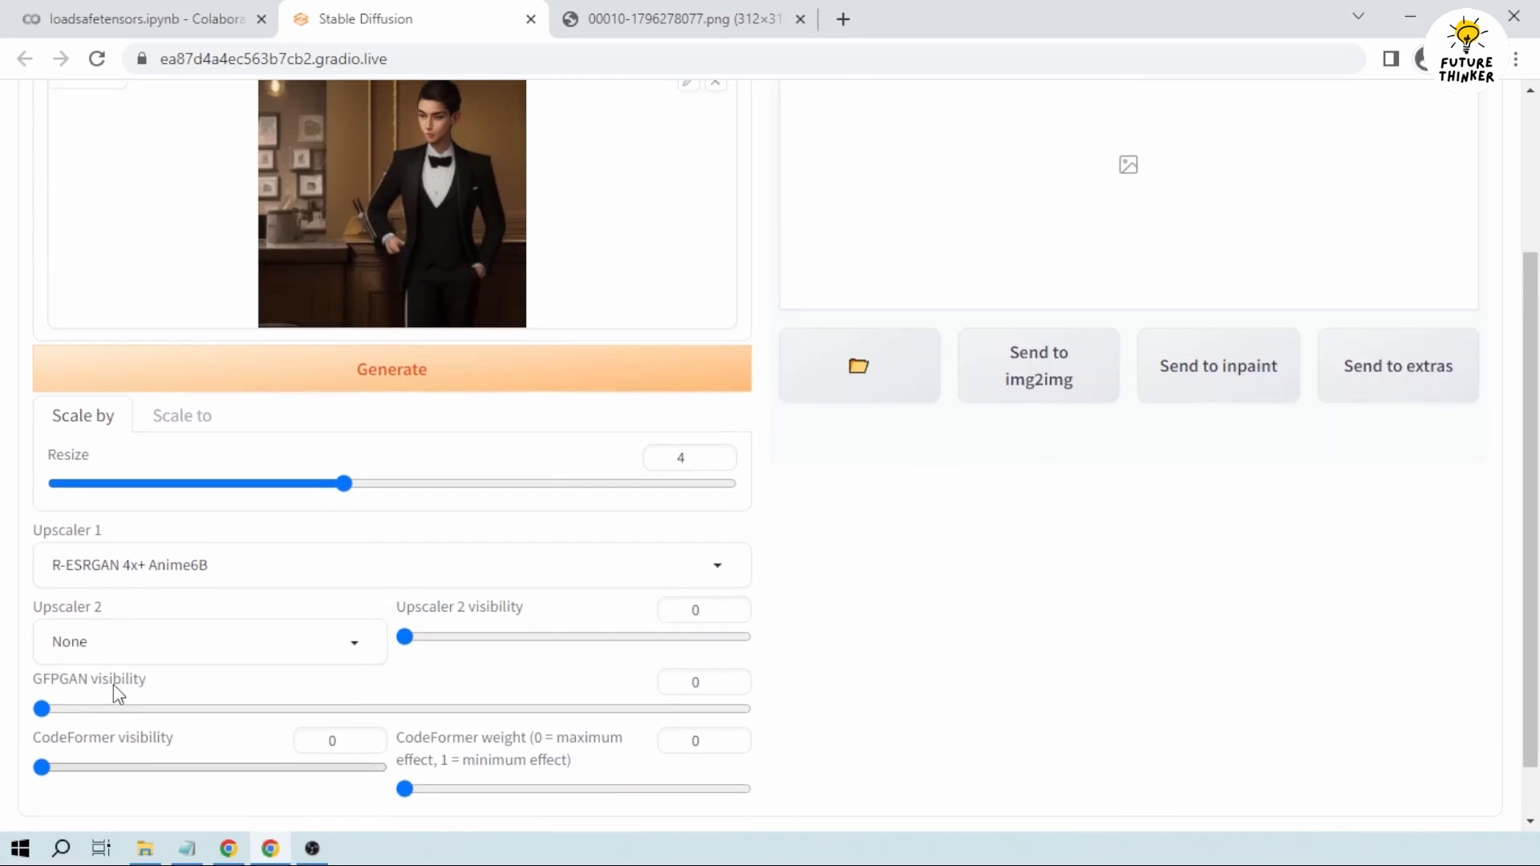
{"action": "scroll", "scroll_direction": "down", "scroll_amount": 3}
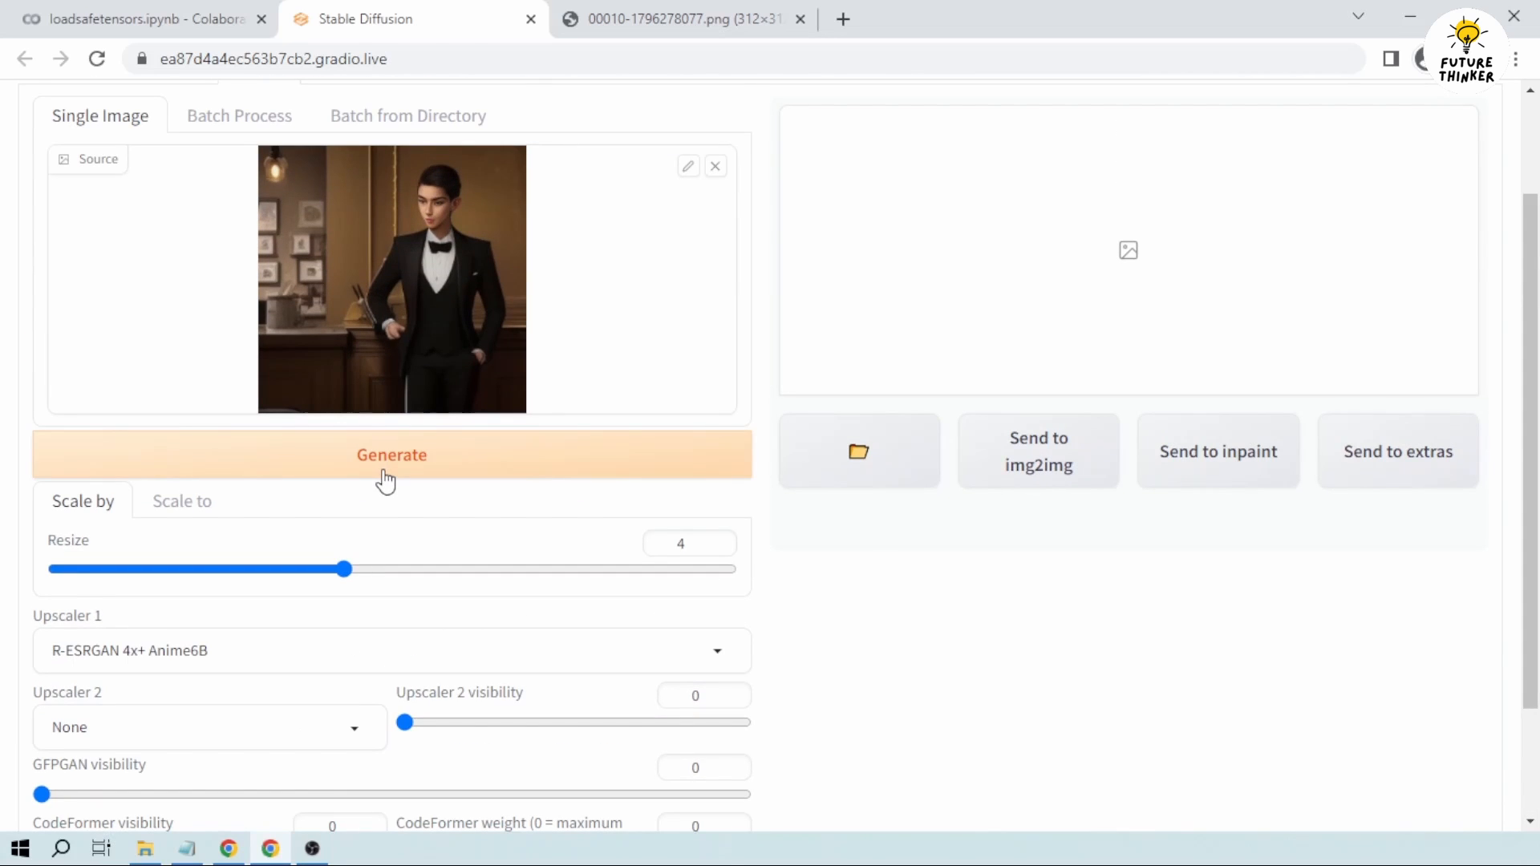
Step: Generate the 4x upscaled portrait and enlarge the output thumbnail
{"action": "left_click", "coordinate": [391, 454]}
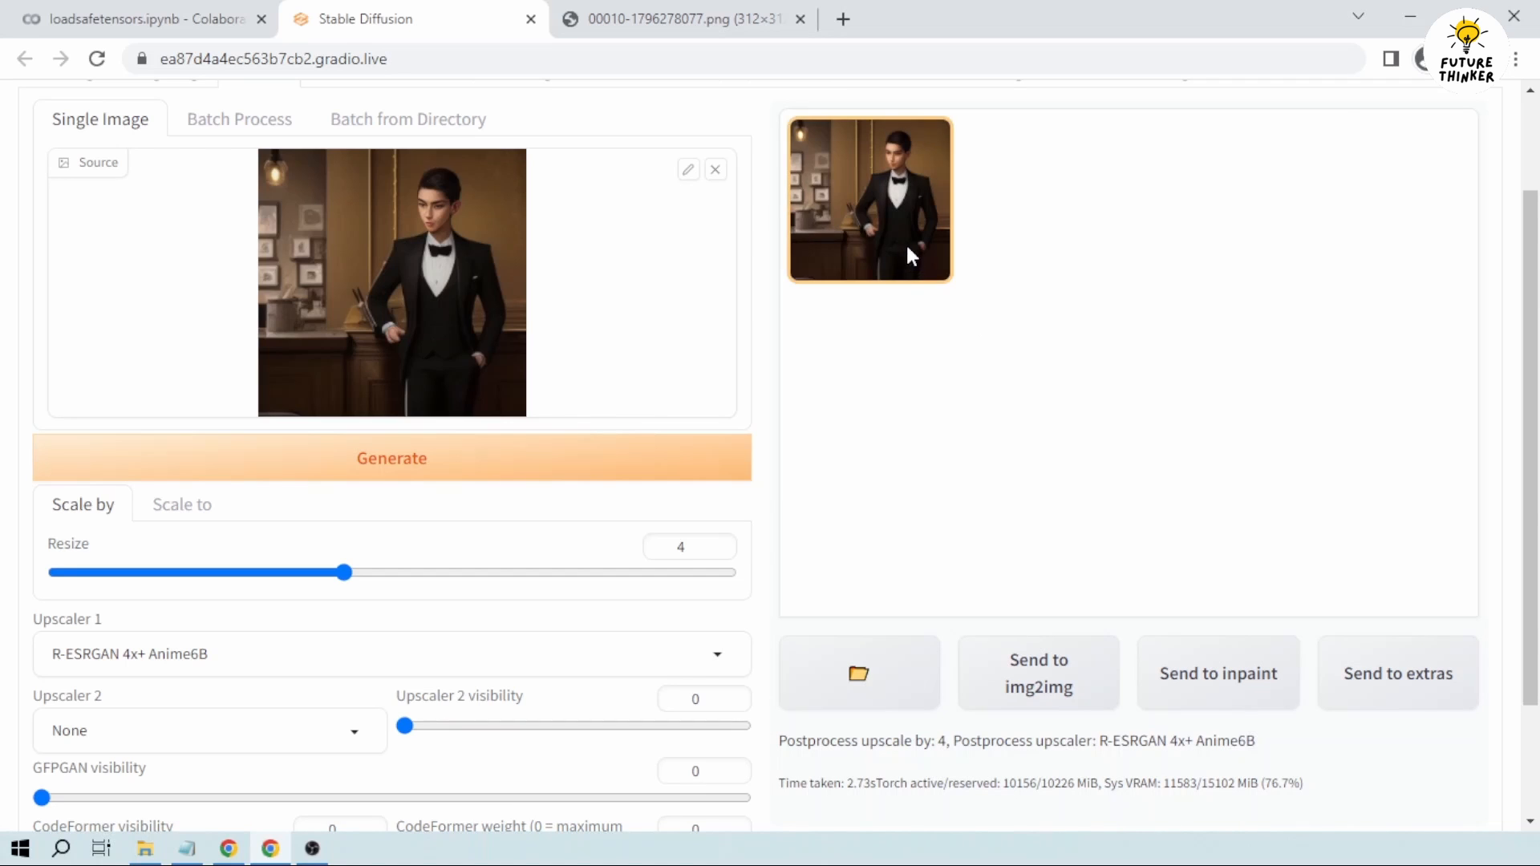
{"action": "left_click", "coordinate": [867, 199]}
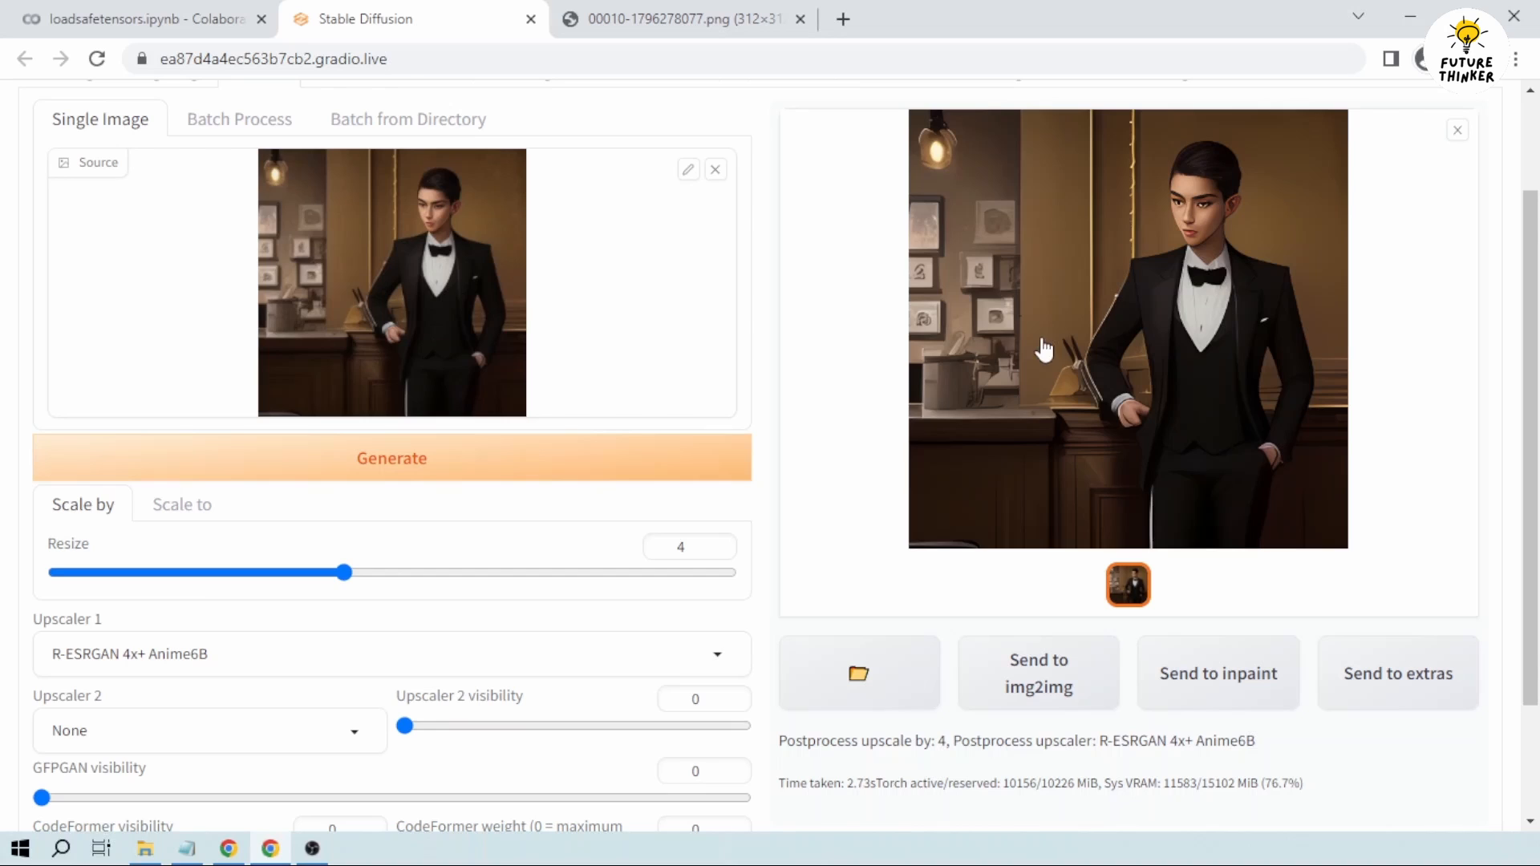
{"action": "mouse_move", "coordinate": [417, 327]}
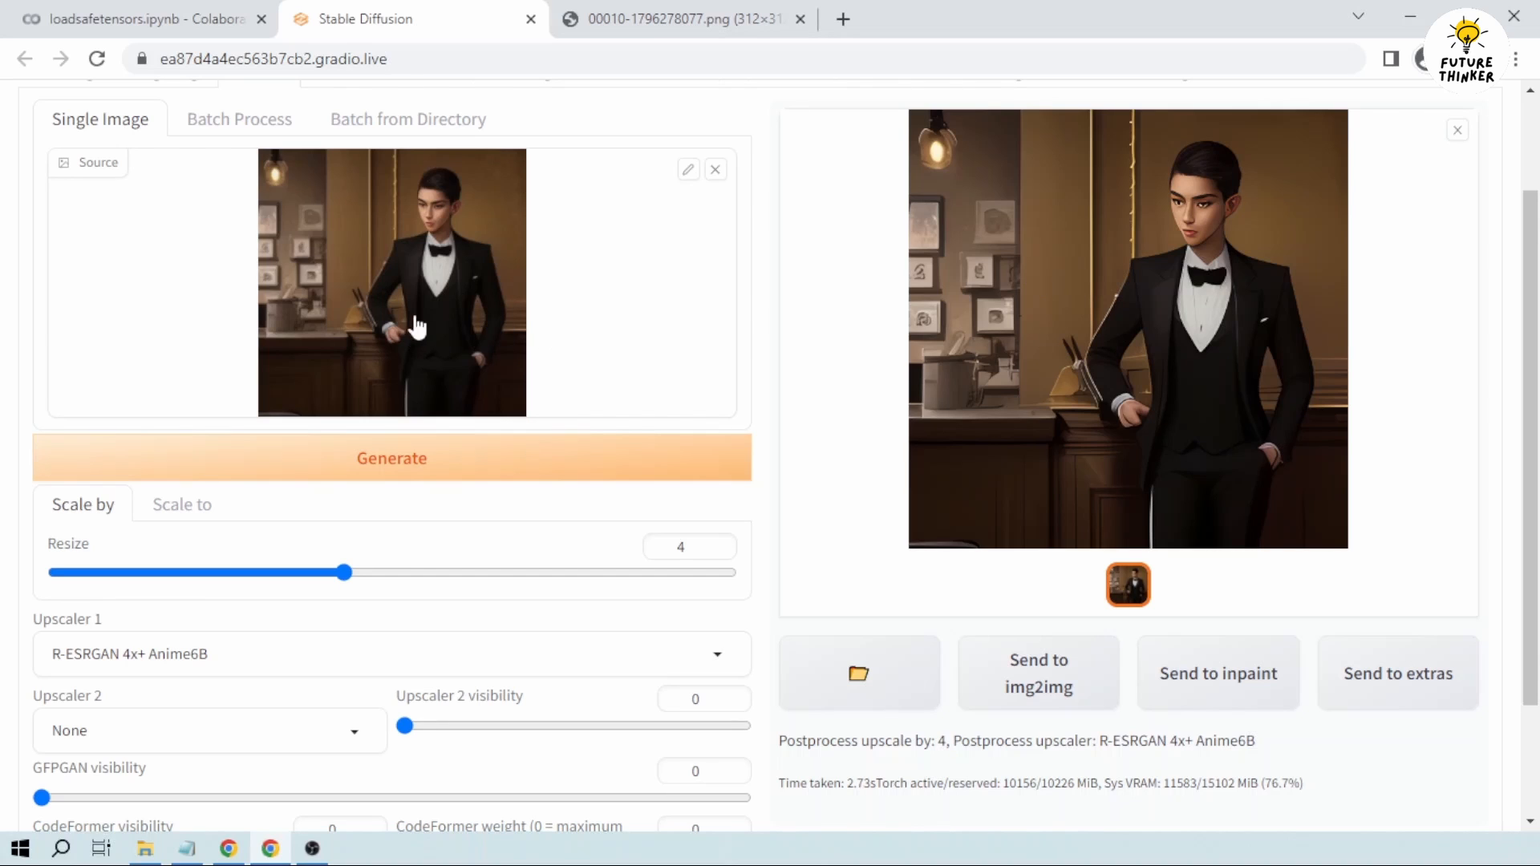
{"action": "mouse_move", "coordinate": [991, 324]}
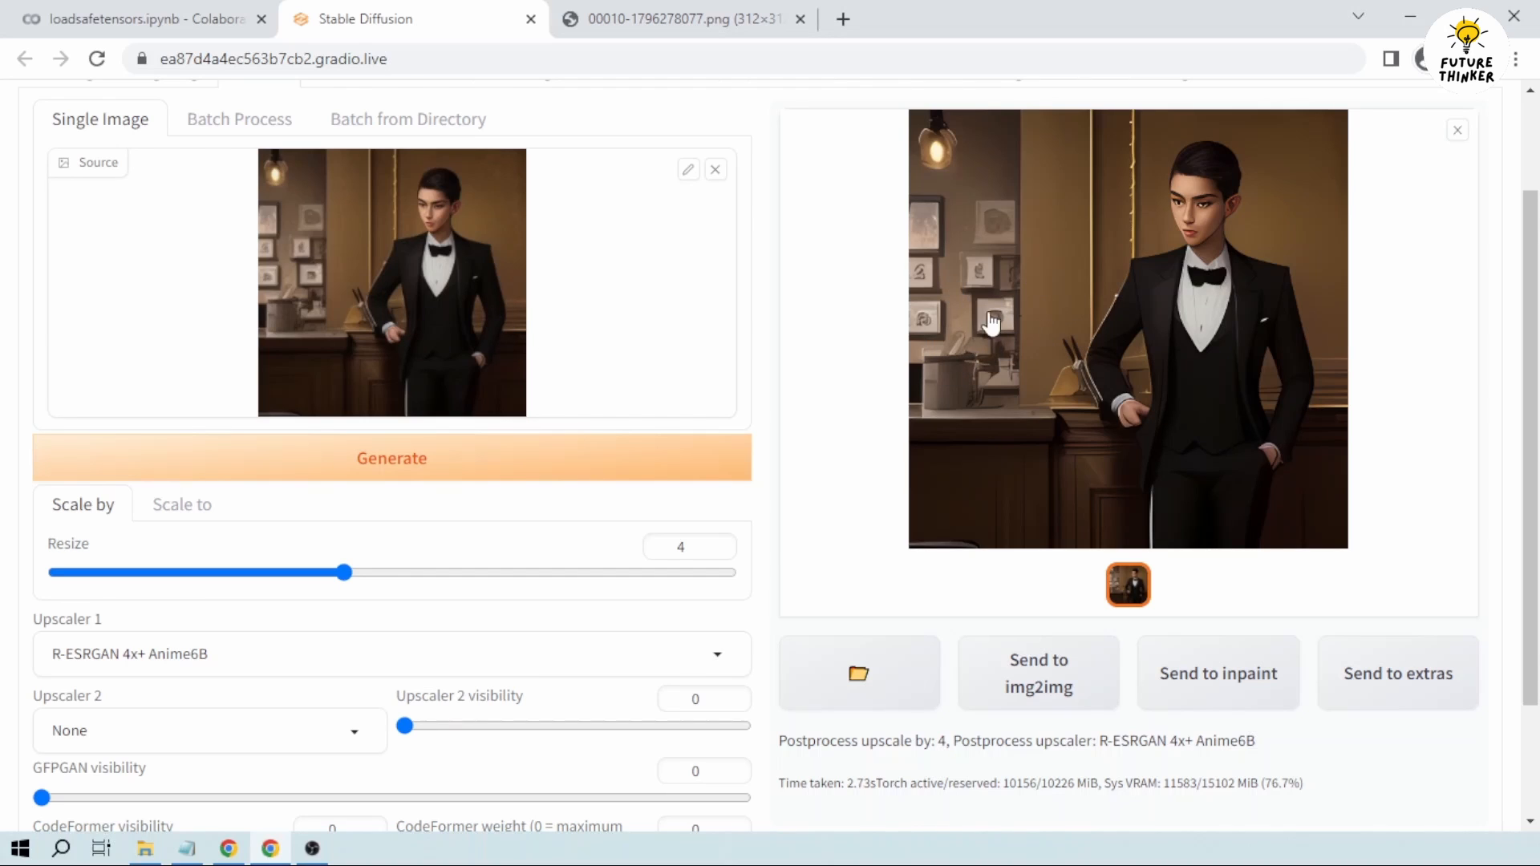
{"action": "right_click", "coordinate": [992, 322]}
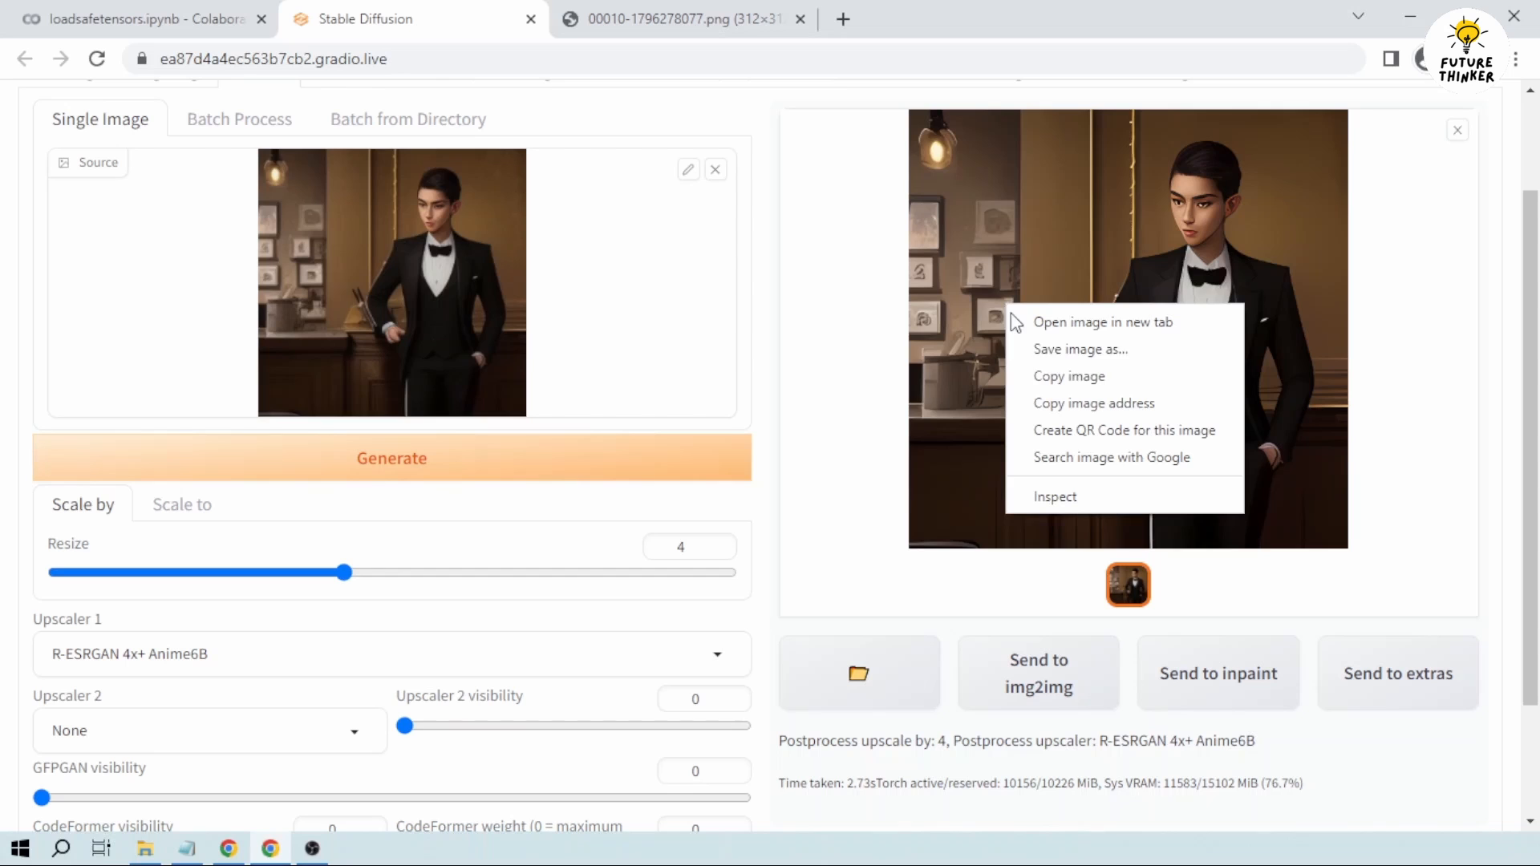
Step: Open the 1248×1248 upscaled image in a new tab beside the original PNG
{"action": "left_click", "coordinate": [1102, 321]}
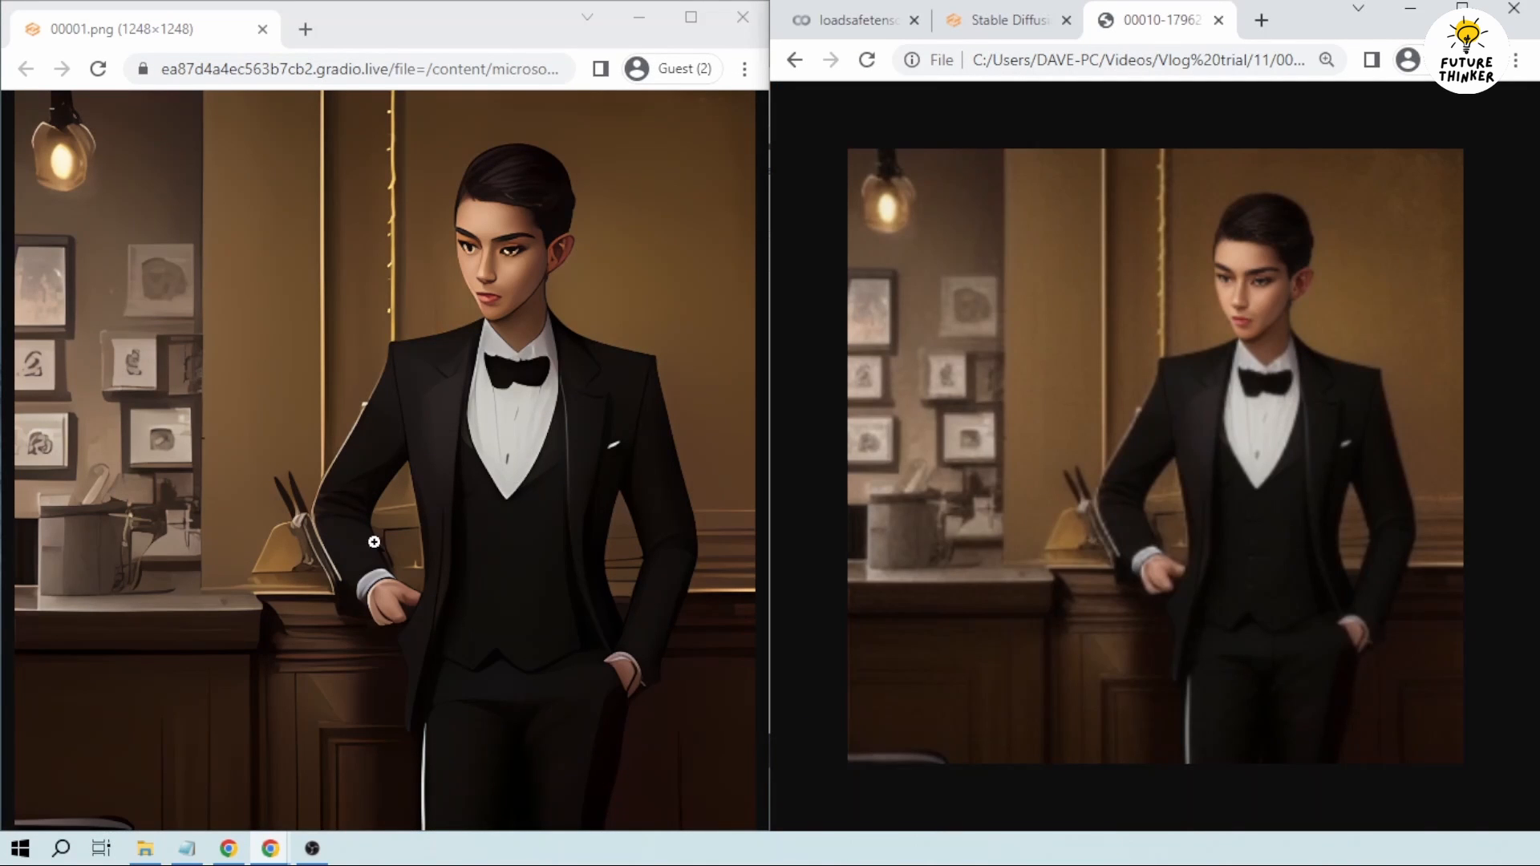
{"action": "mouse_move", "coordinate": [966, 453]}
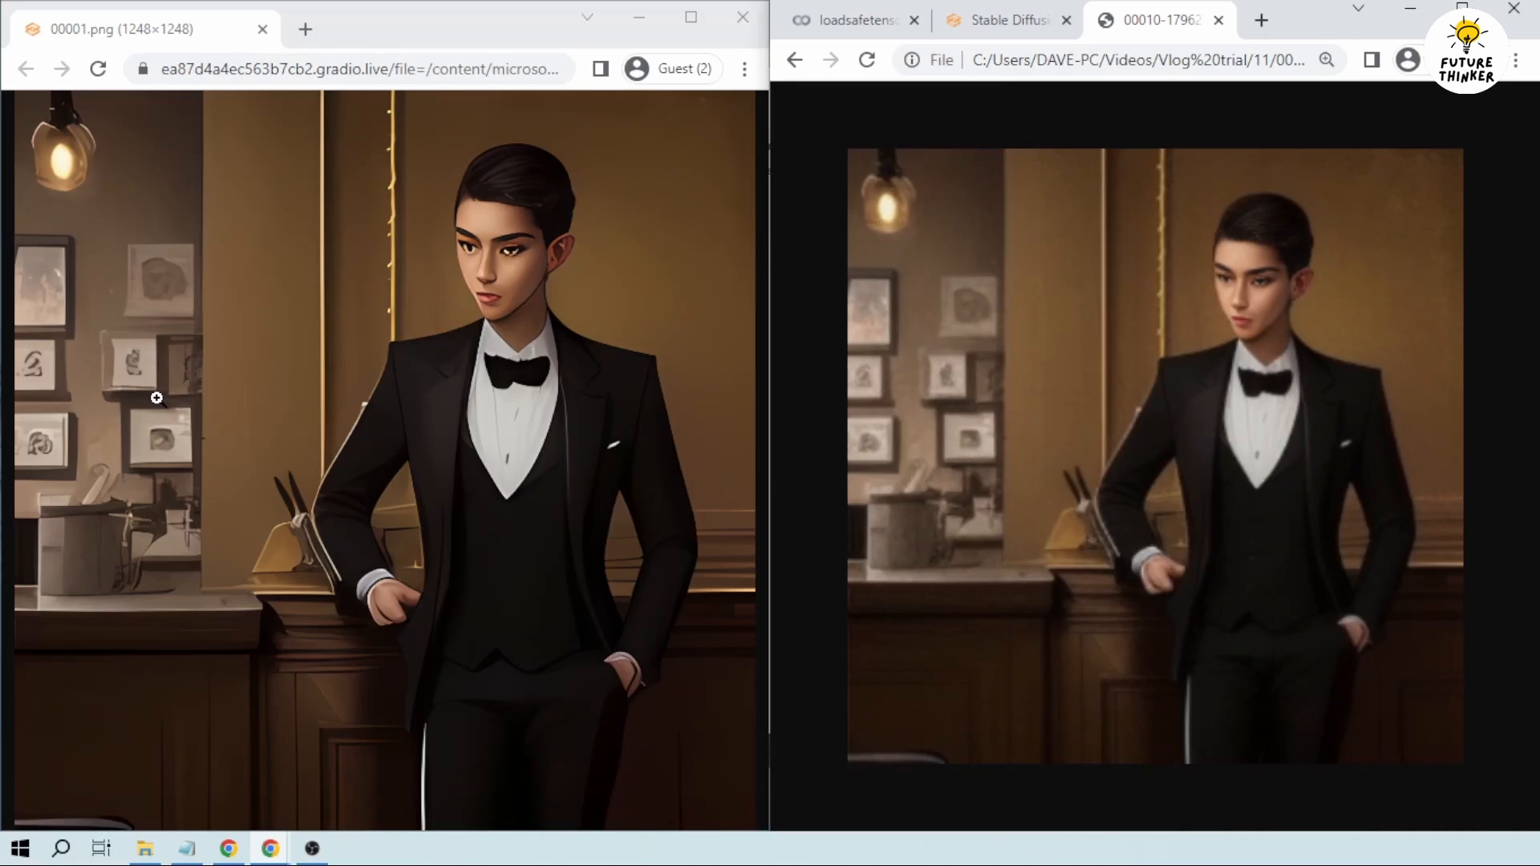
{"action": "mouse_move", "coordinate": [128, 565]}
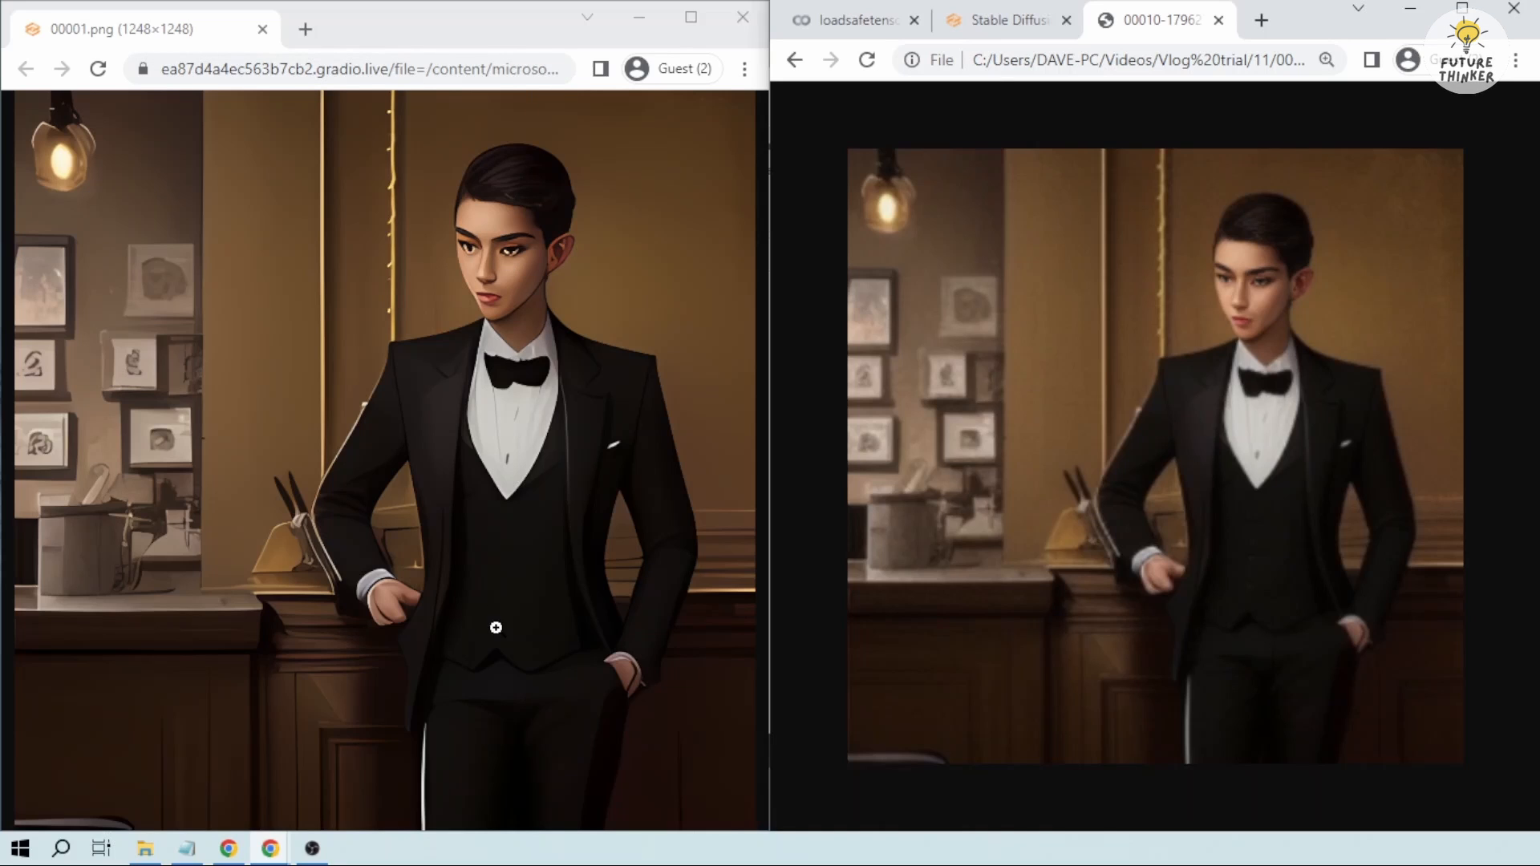
{"action": "mouse_move", "coordinate": [468, 637]}
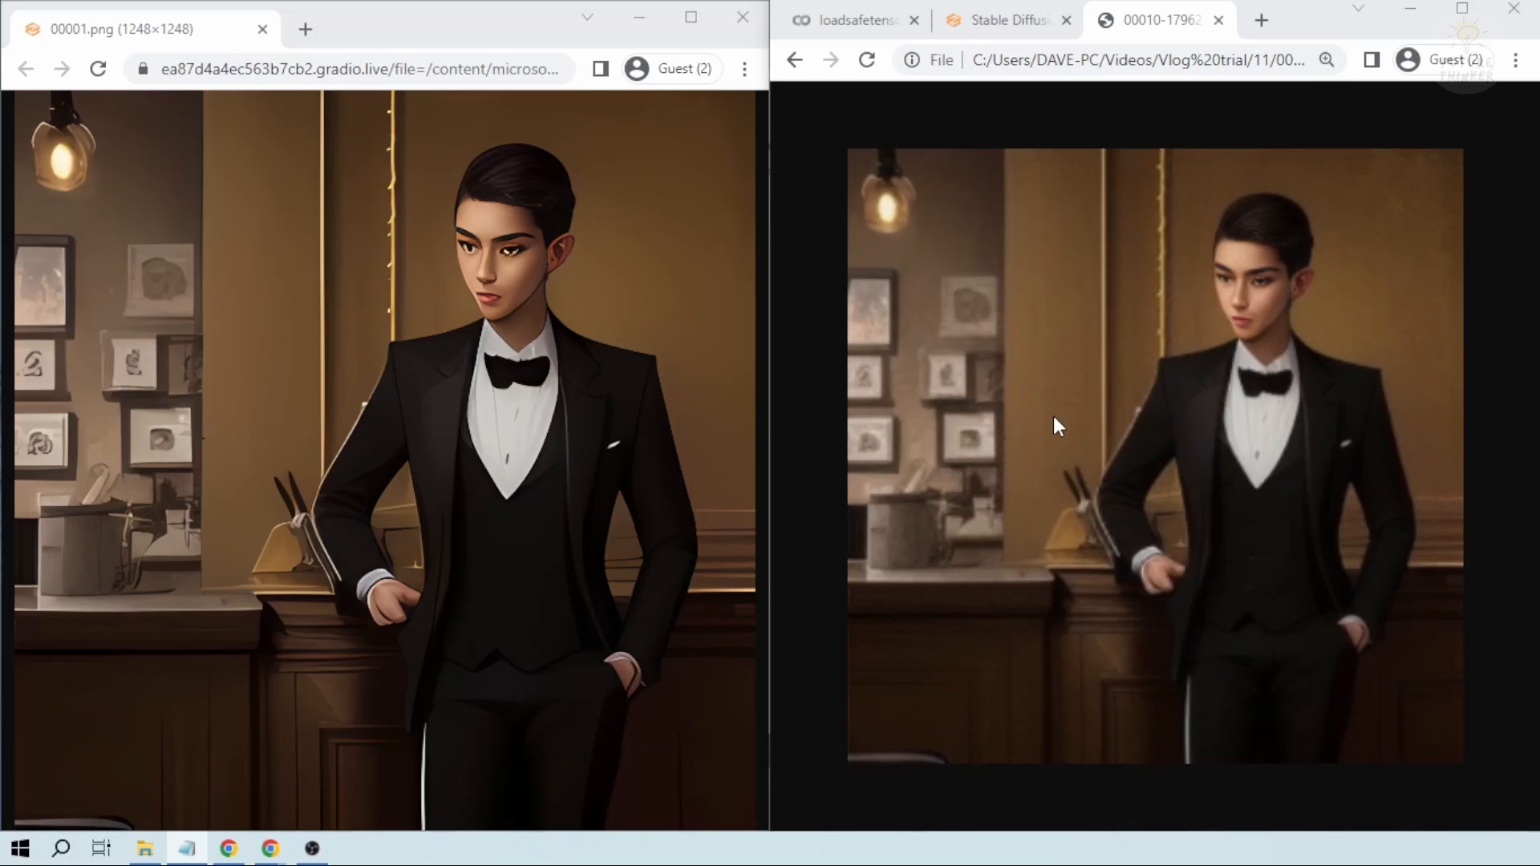
{"action": "mouse_move", "coordinate": [1163, 432]}
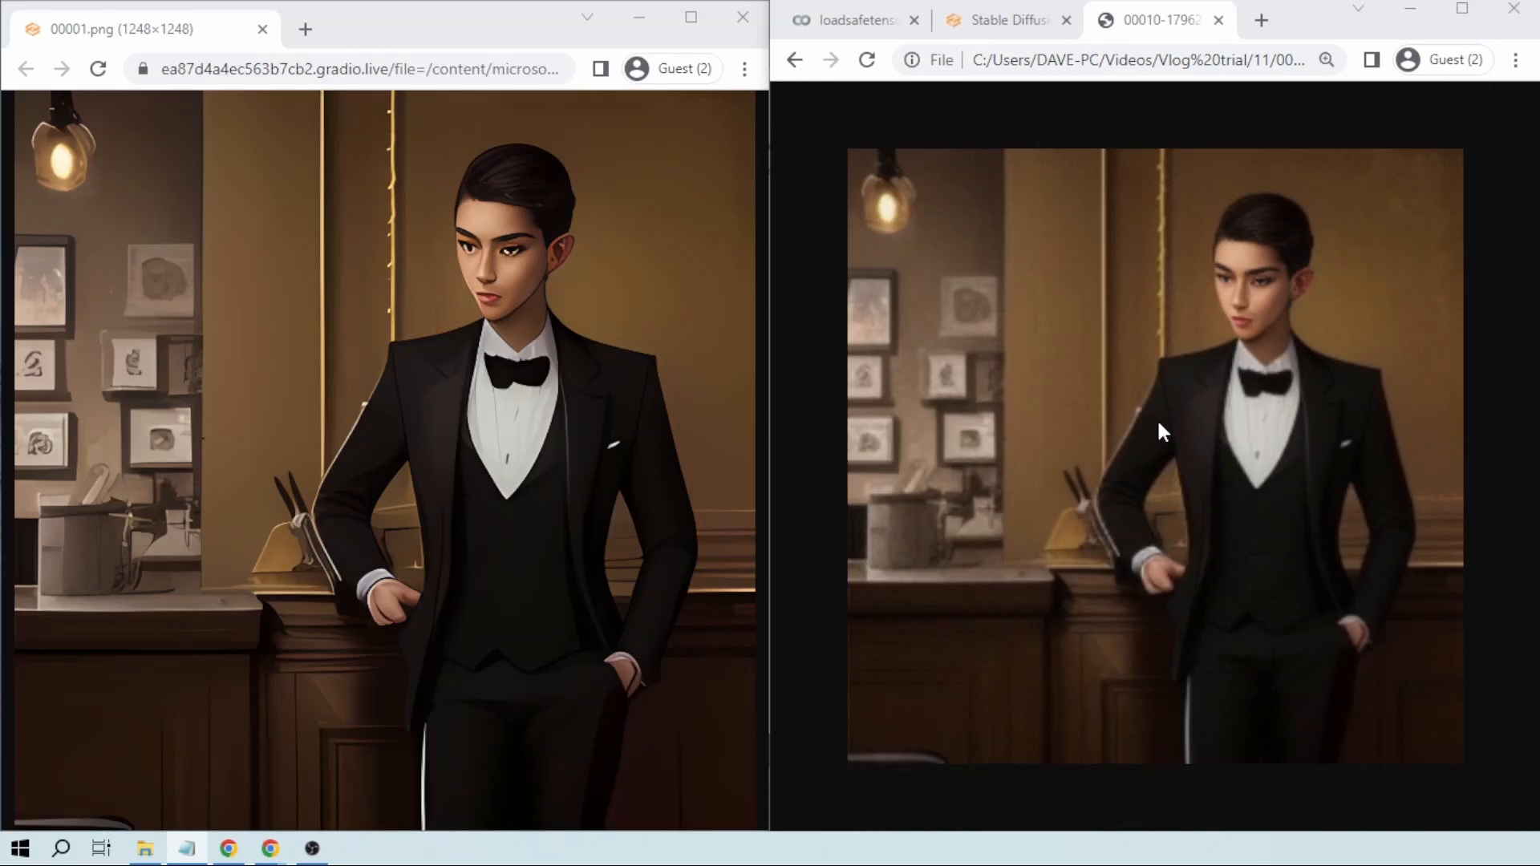
{"action": "mouse_move", "coordinate": [1126, 424]}
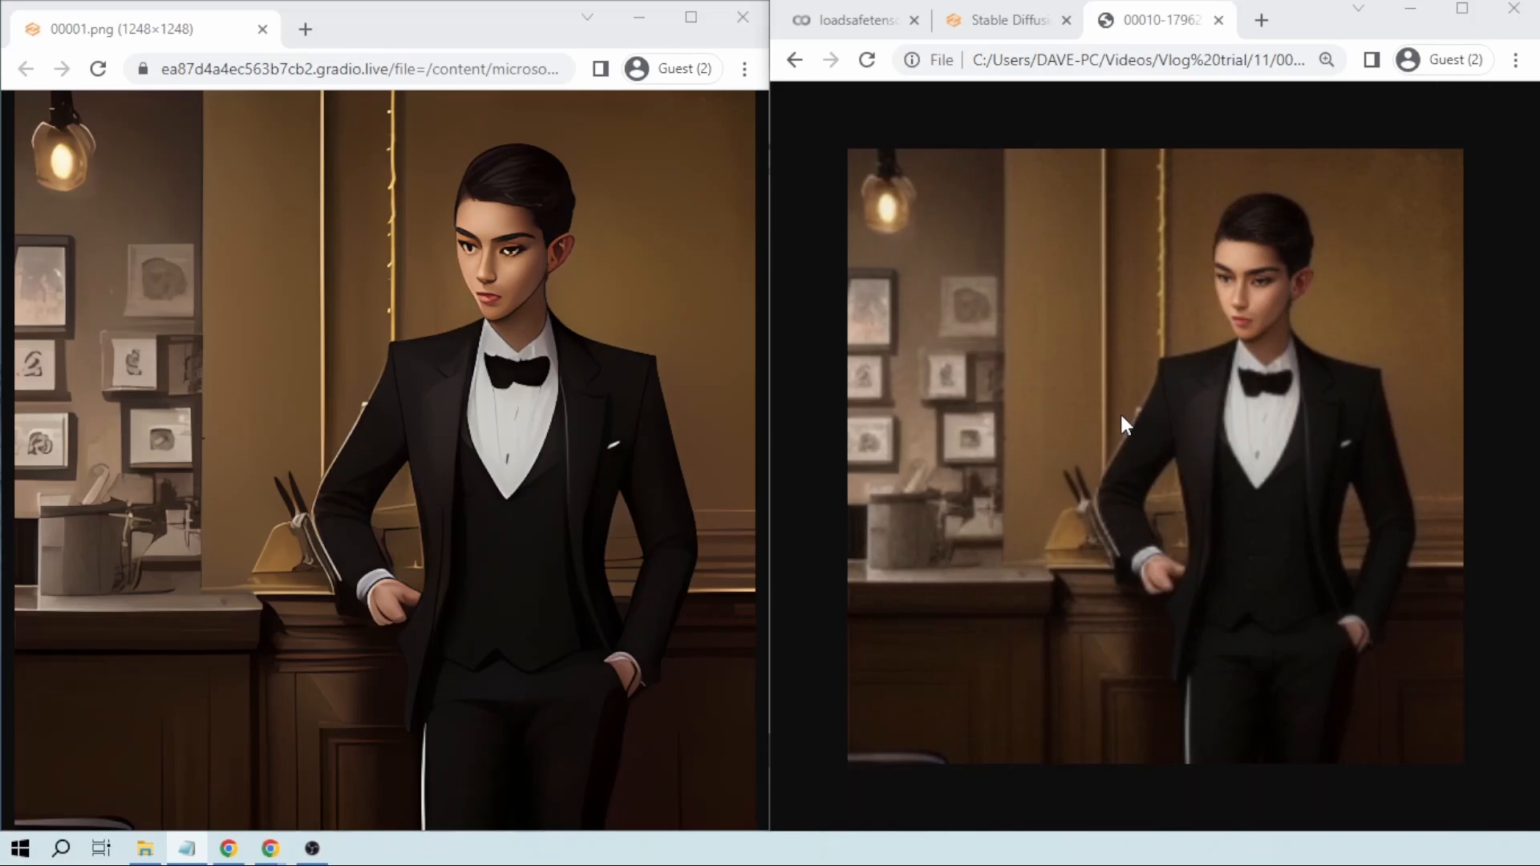
{"action": "mouse_move", "coordinate": [1108, 420]}
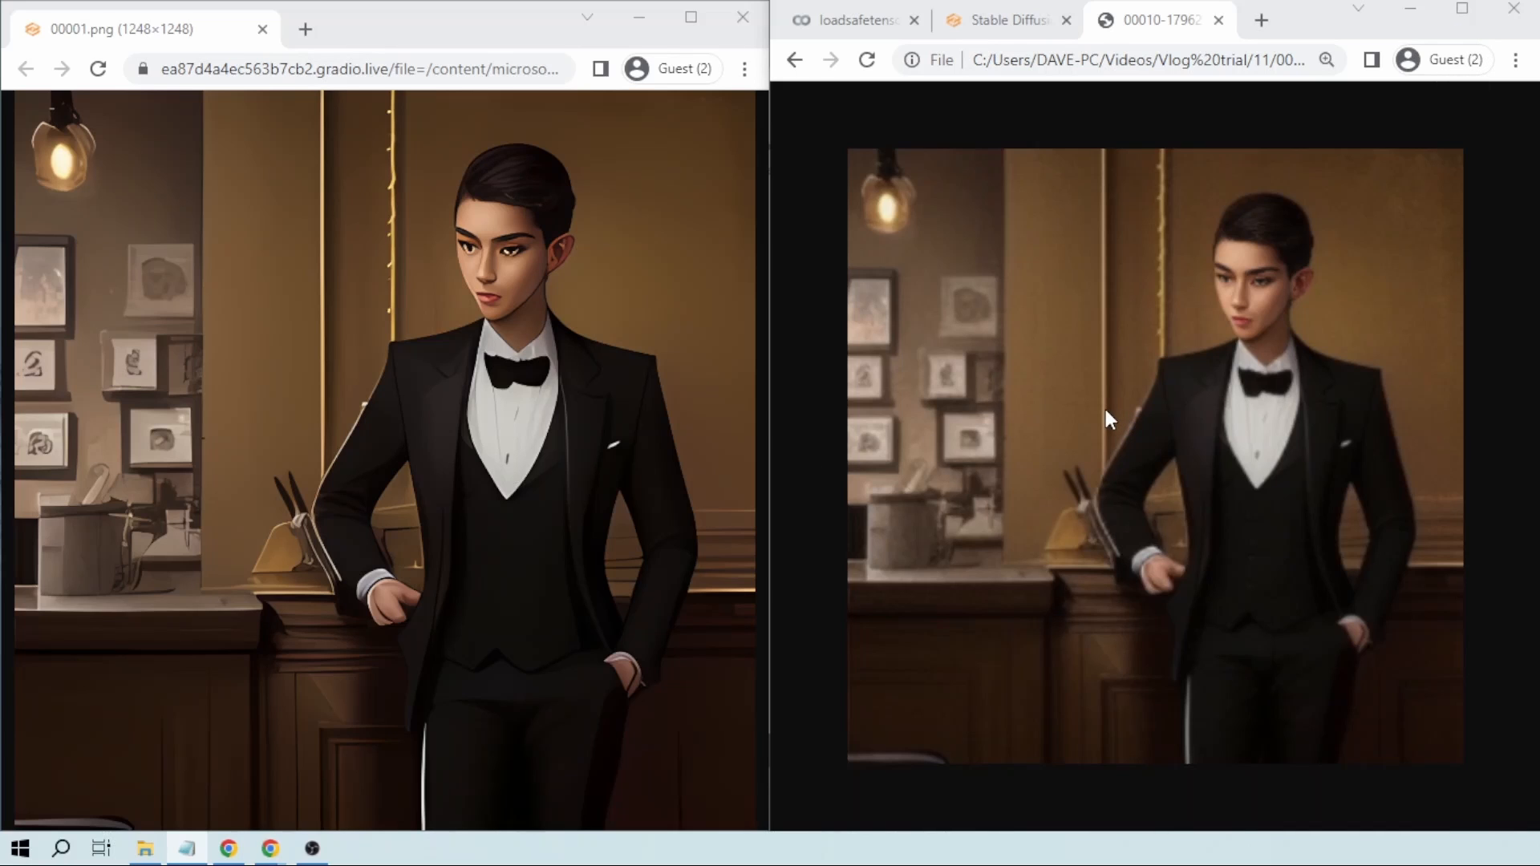